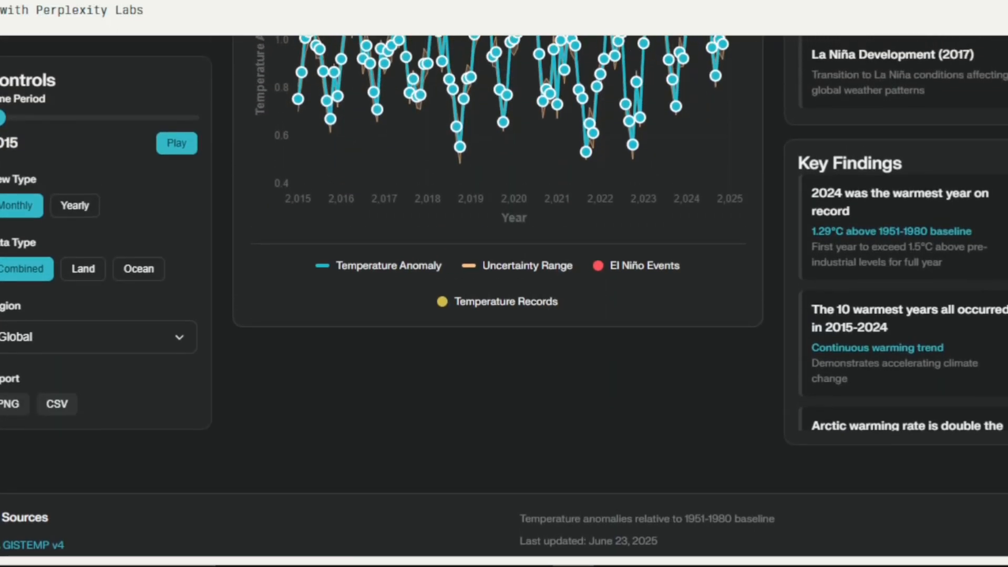
Filter the temperature chart to land data for the Arctic region at yearly resolution.
scroll(down, 3)
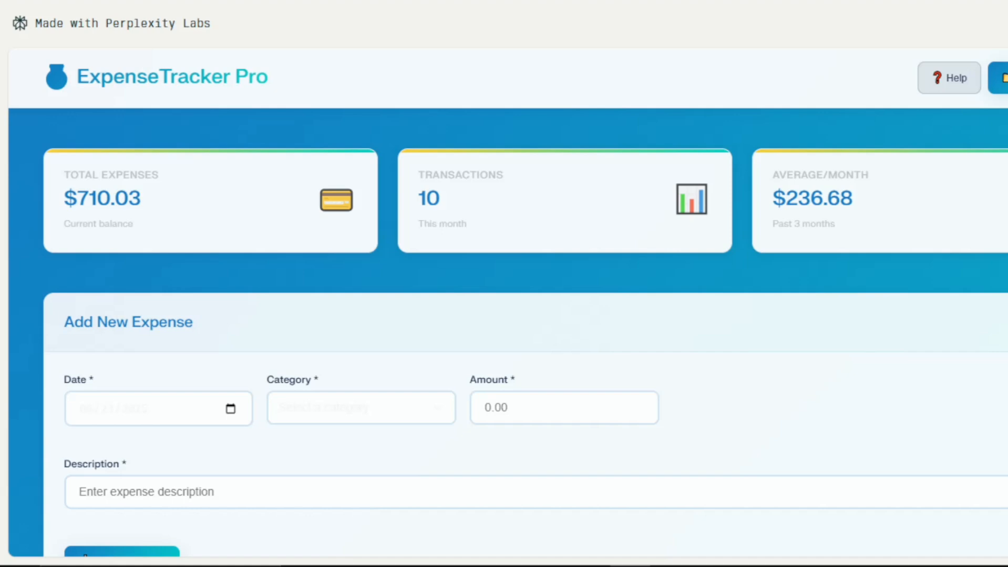
scroll(down, 3)
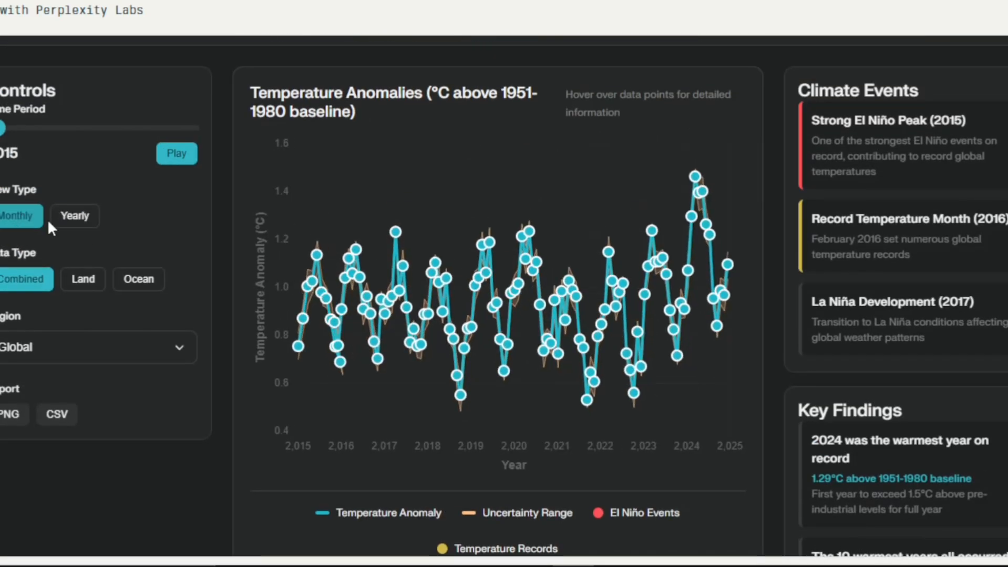
click(84, 279)
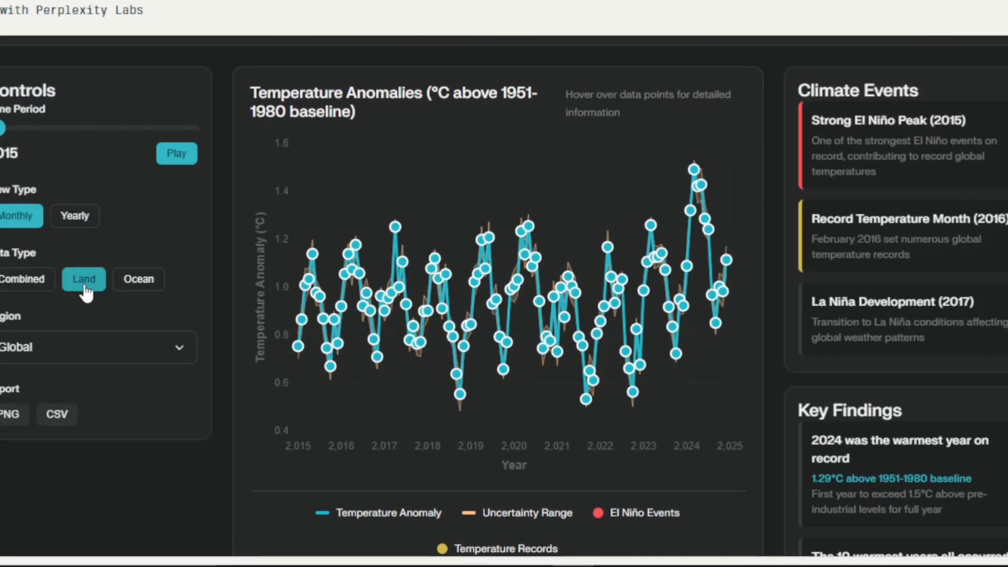
click(75, 215)
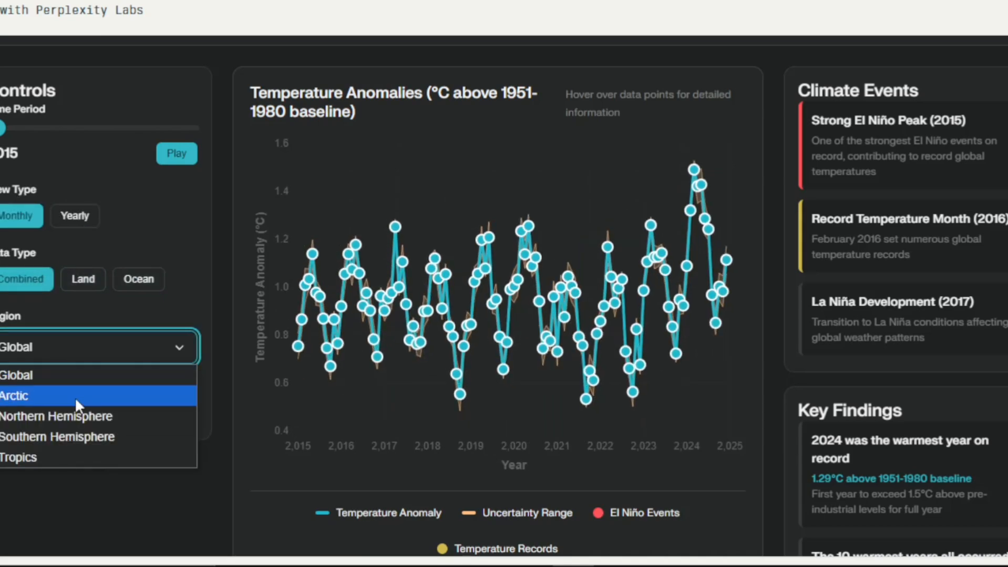
click(14, 395)
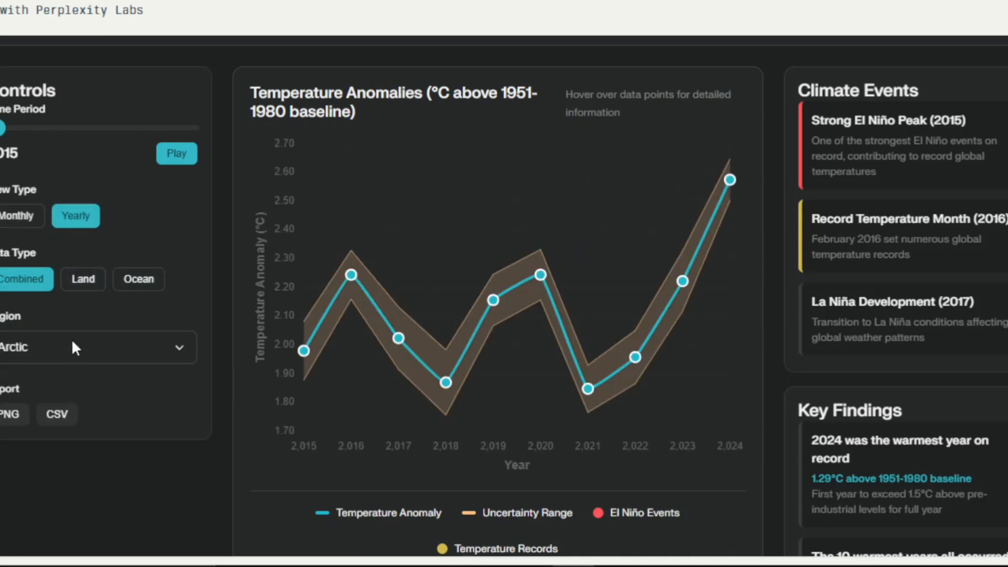
click(76, 216)
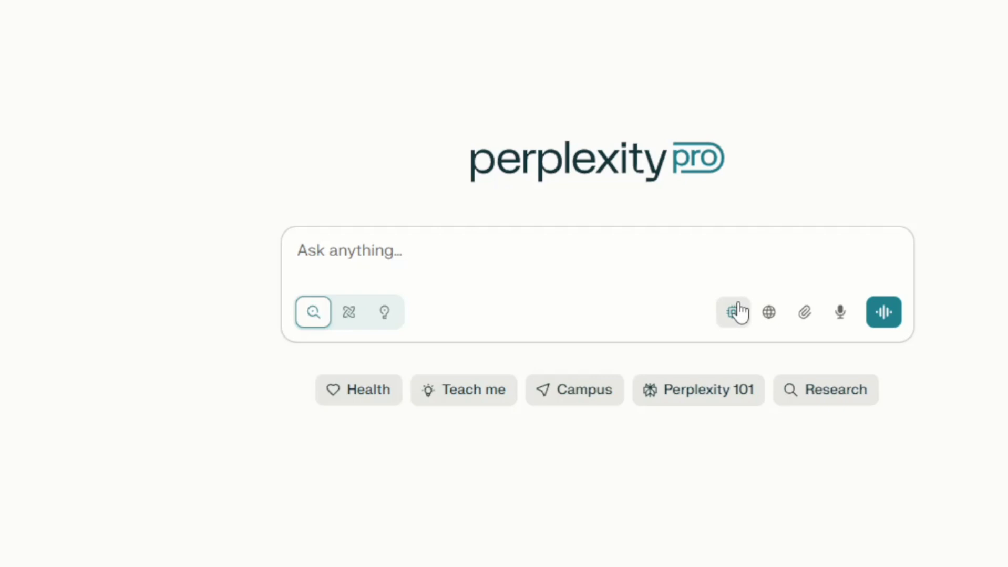
click(733, 312)
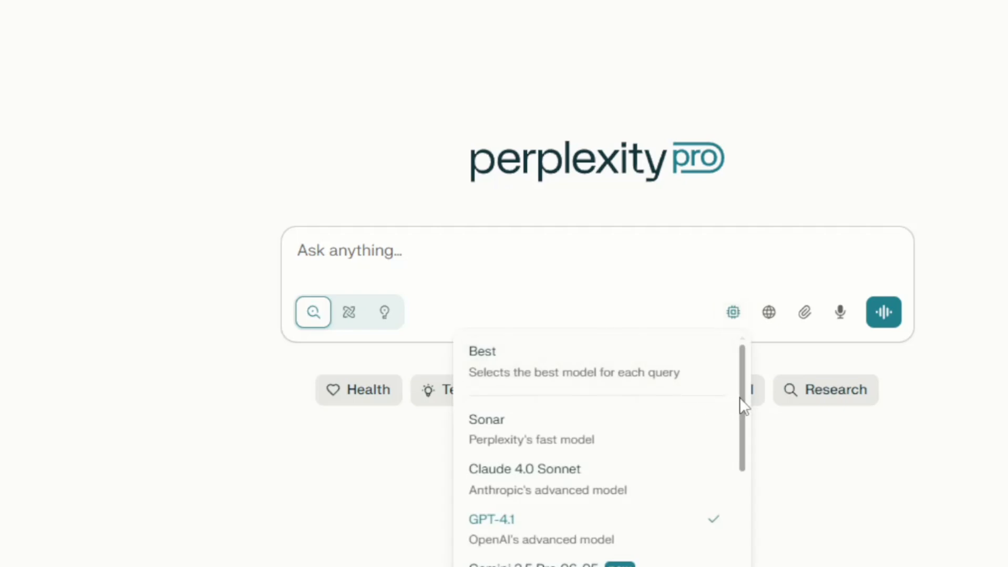
scroll(down, 3)
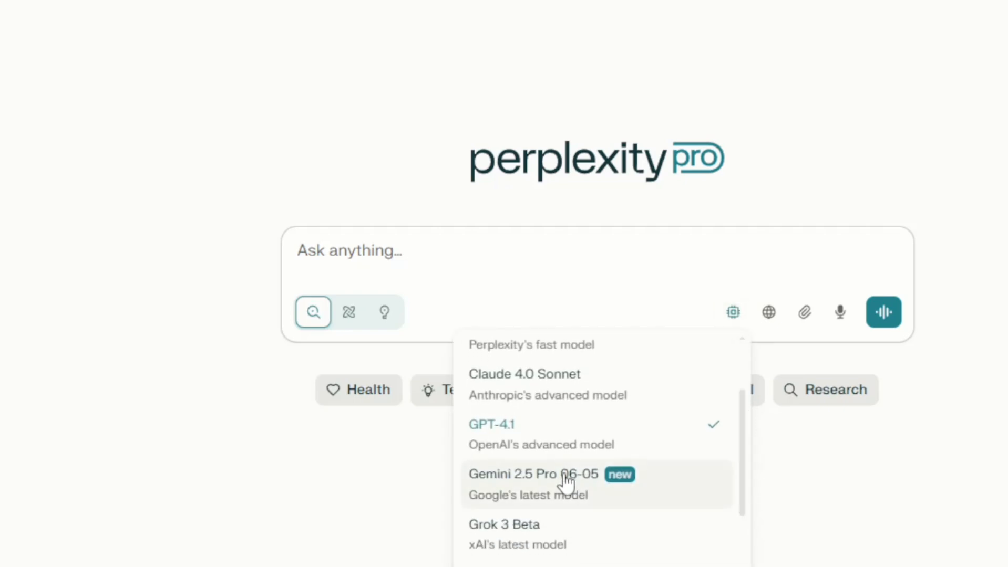
mouse_move(546, 526)
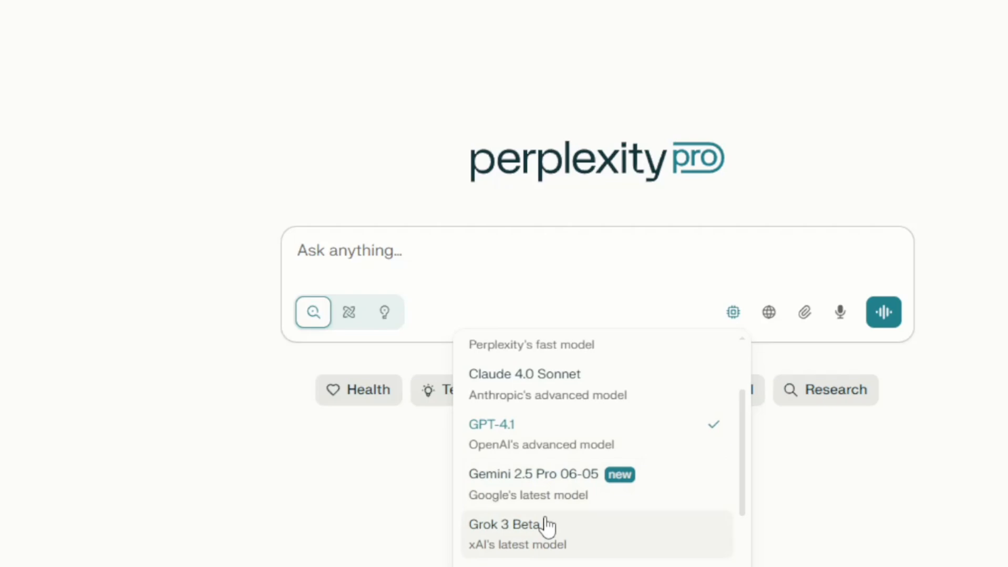
mouse_move(559, 385)
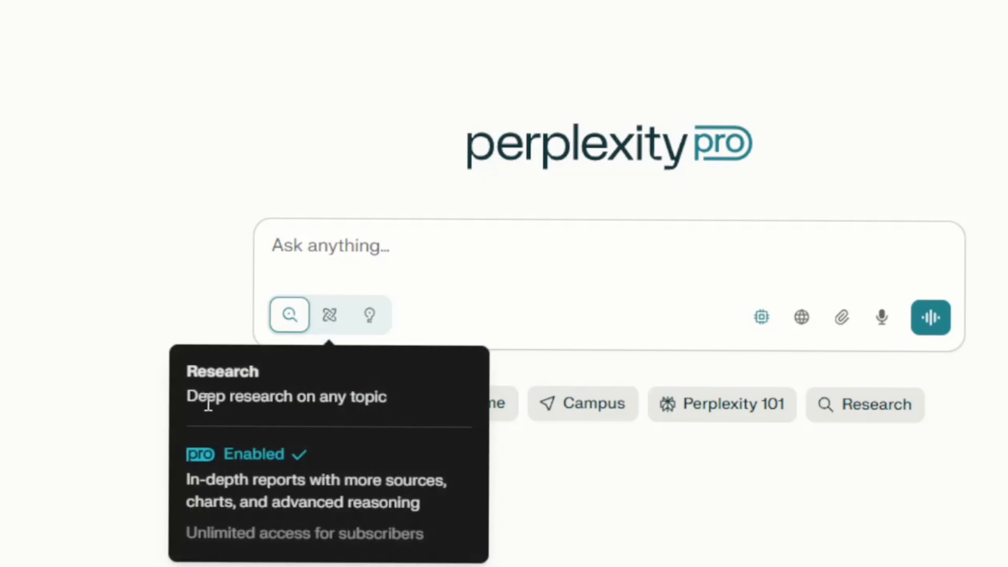
mouse_move(349, 476)
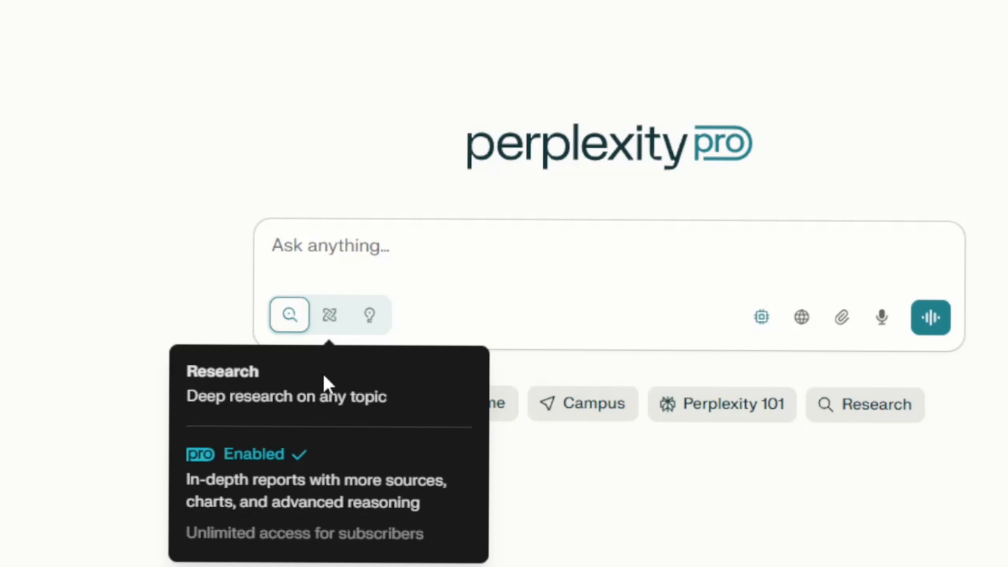
mouse_move(347, 321)
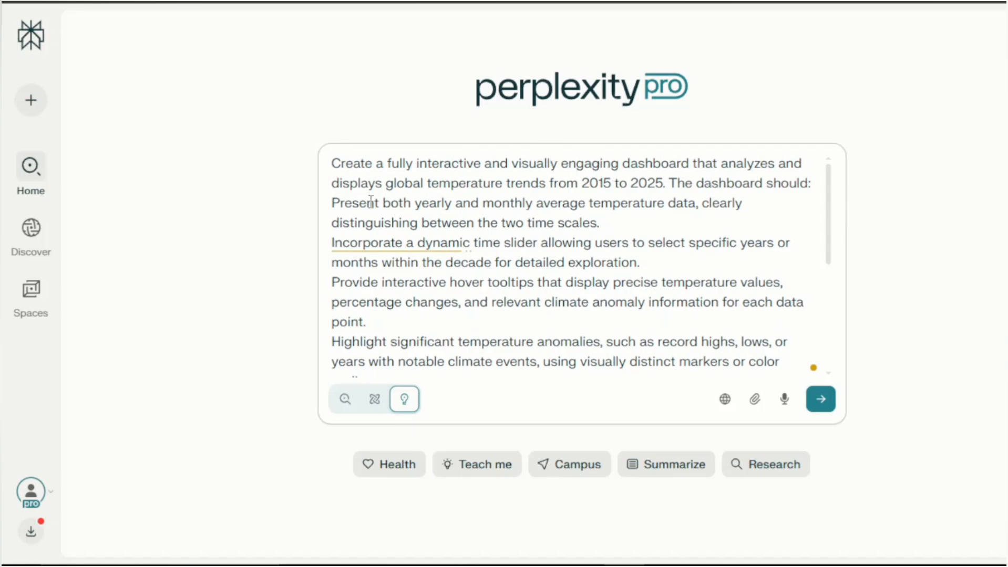
mouse_move(682, 213)
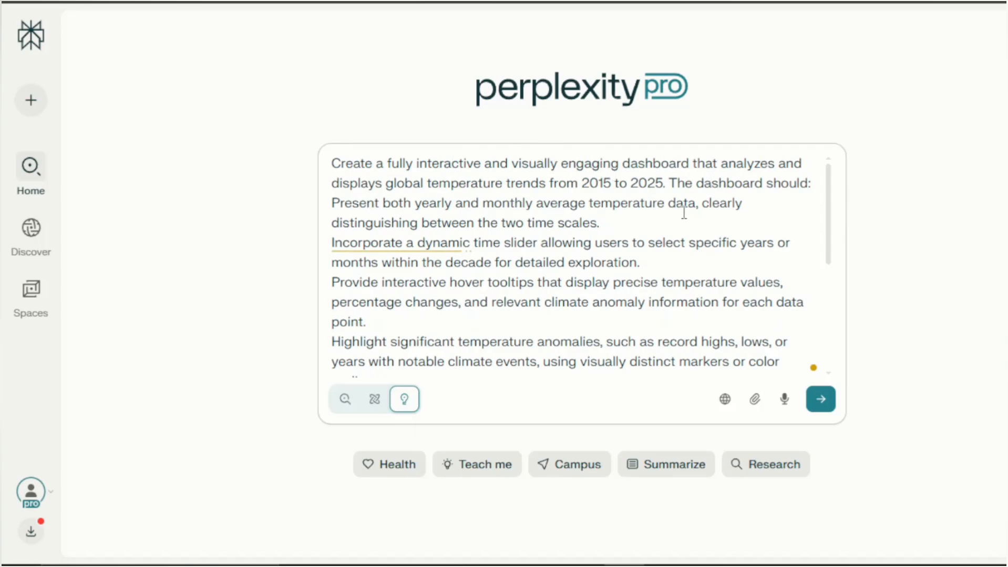
drag(580, 183, 663, 183)
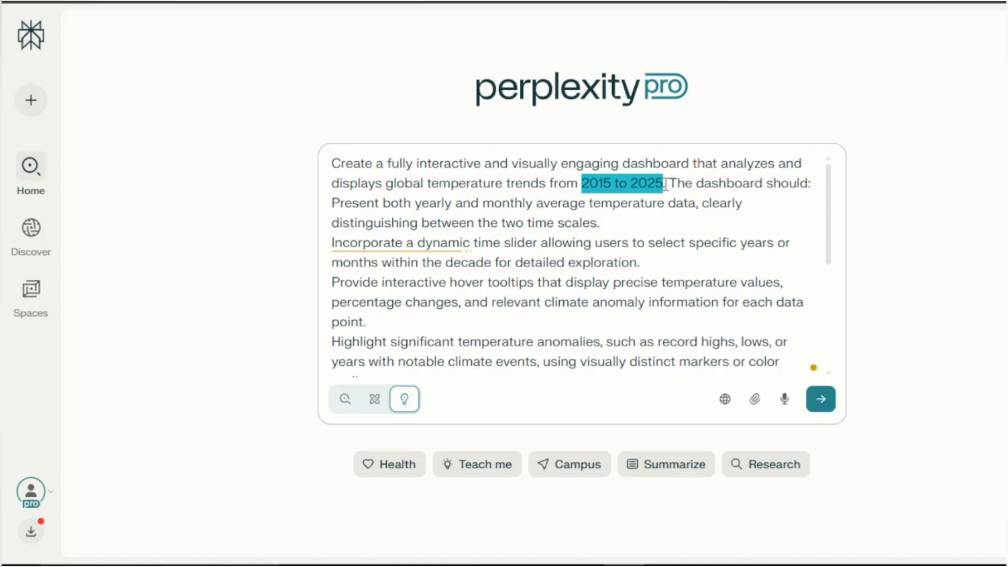
drag(379, 223, 549, 223)
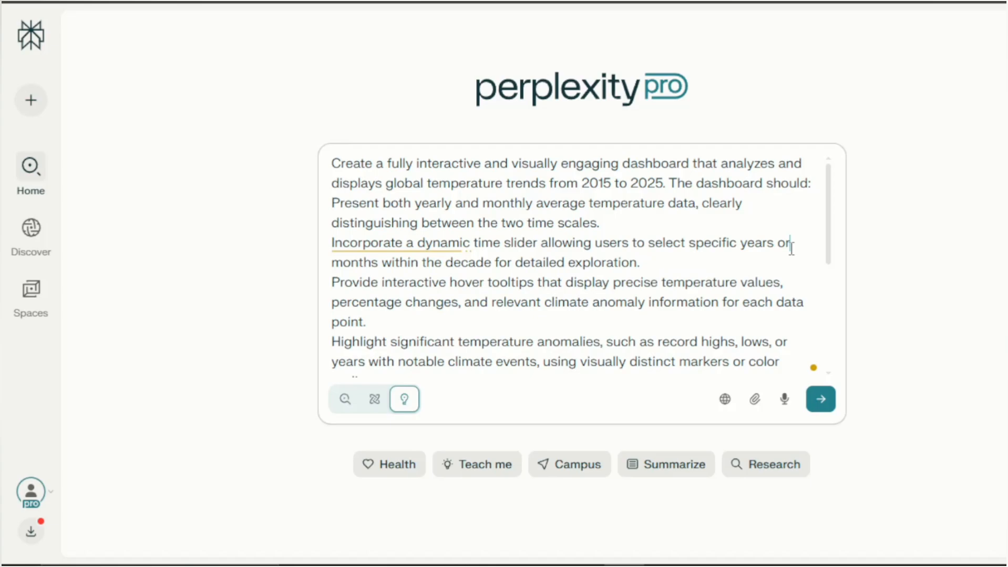
scroll(down, 3)
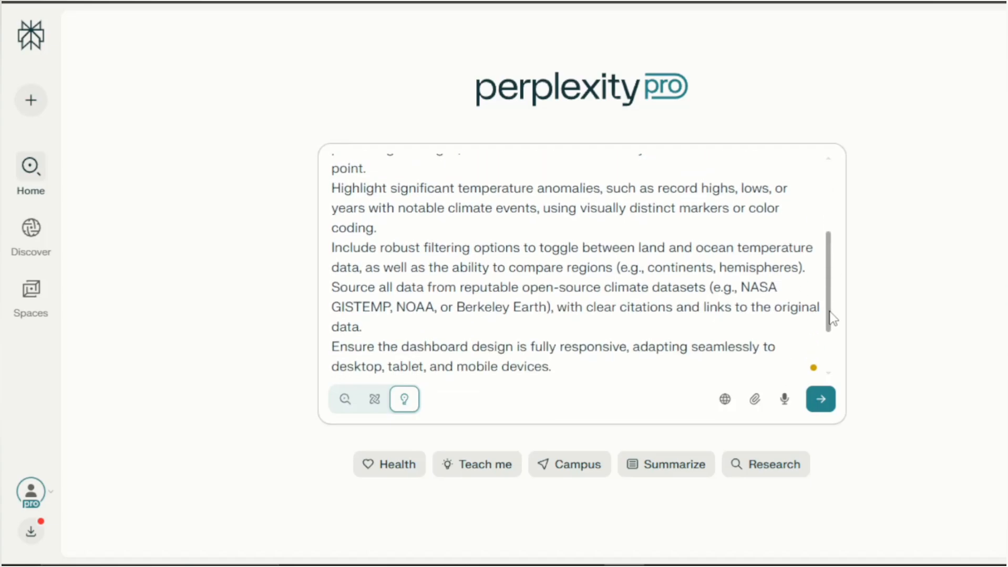
scroll(down, 3)
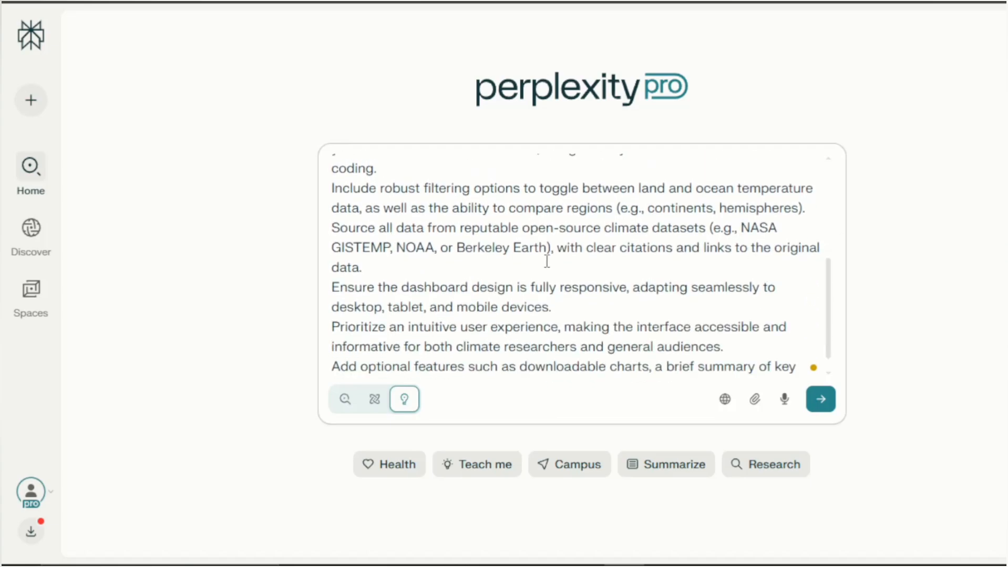
scroll(down, 3)
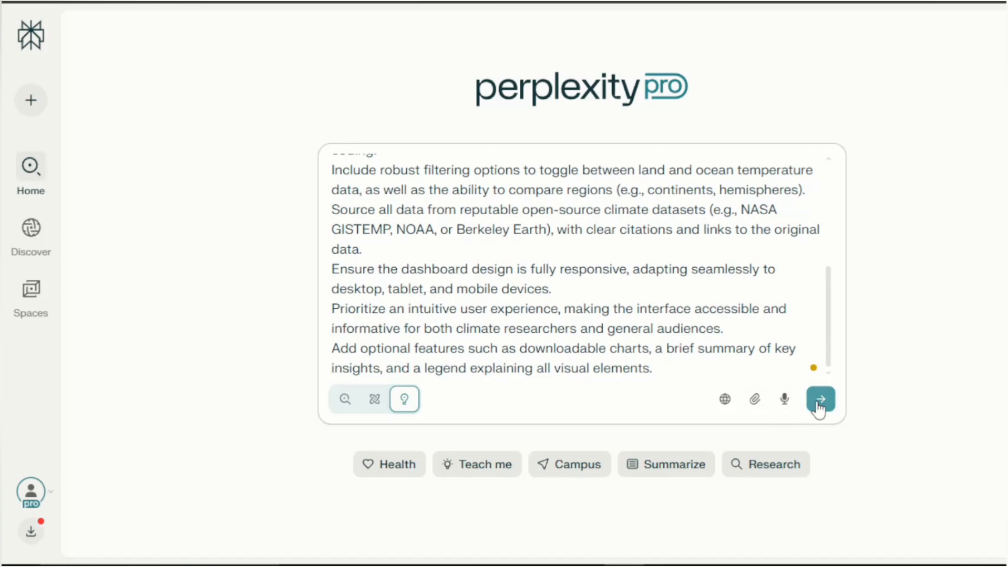
Submit the dashboard request and follow Labs as it gathers sources and builds the project.
click(819, 398)
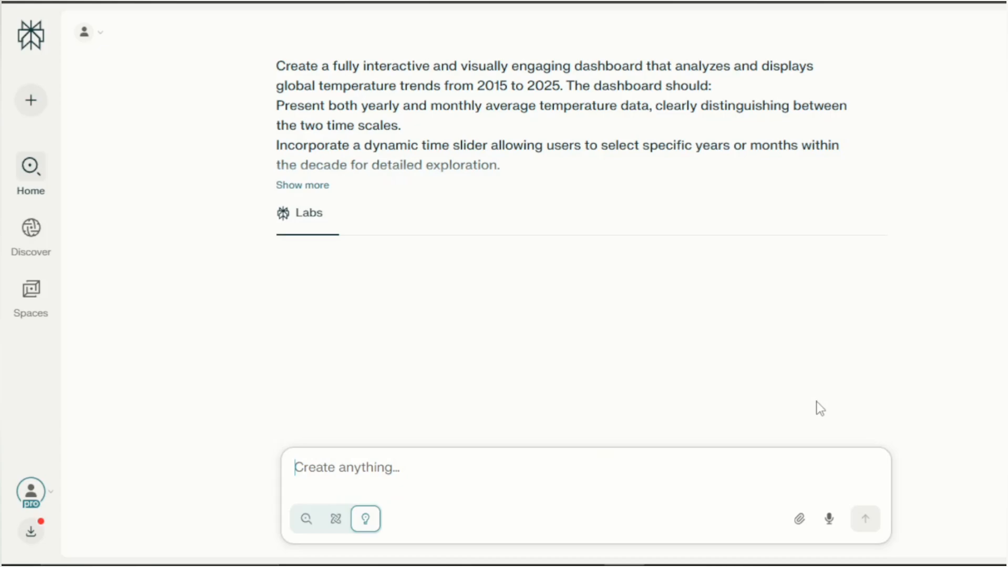
click(864, 519)
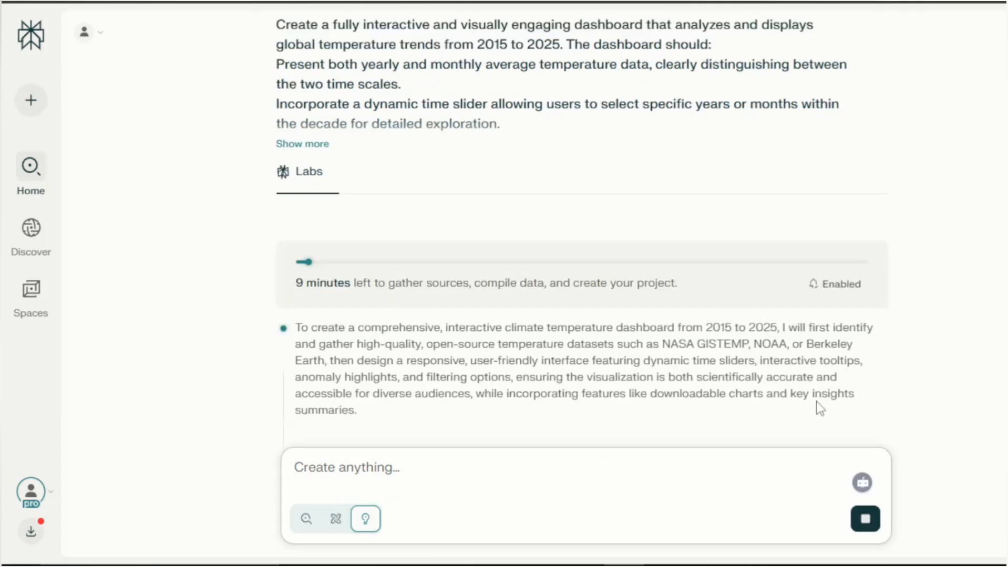
scroll(down, 3)
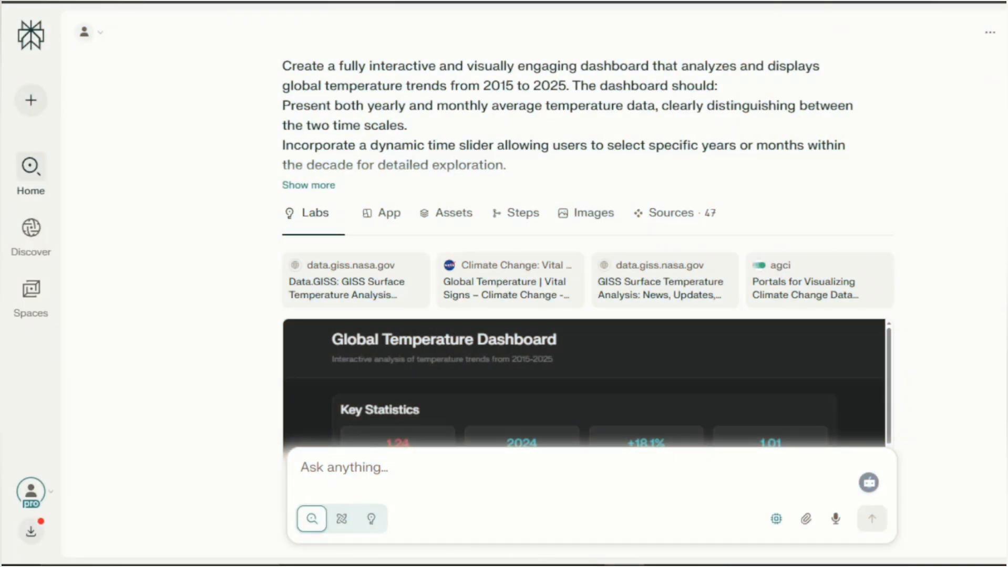
Scroll the opened dashboard down to the Global Temperature Anomalies monthly chart.
scroll(down, 3)
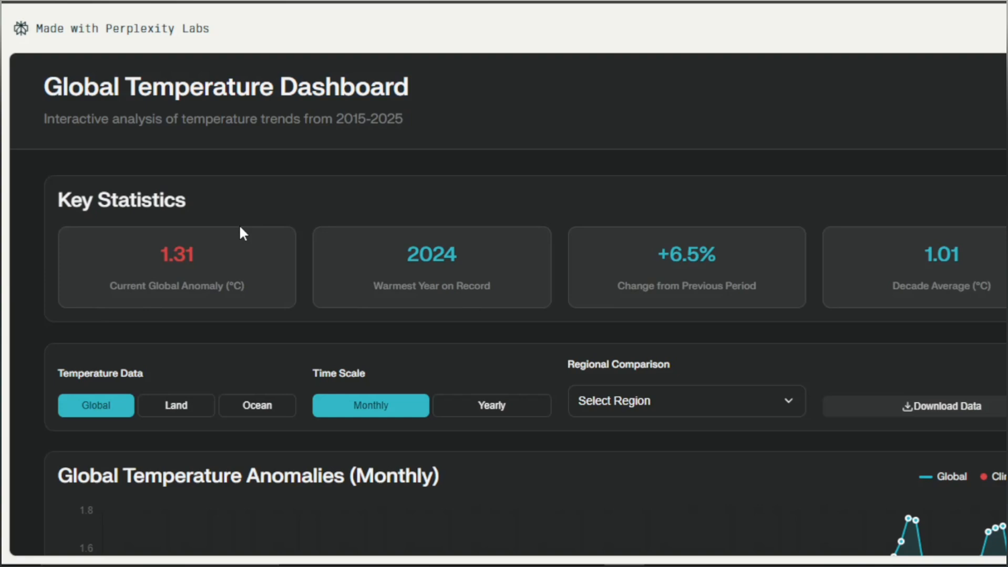
mouse_move(204, 257)
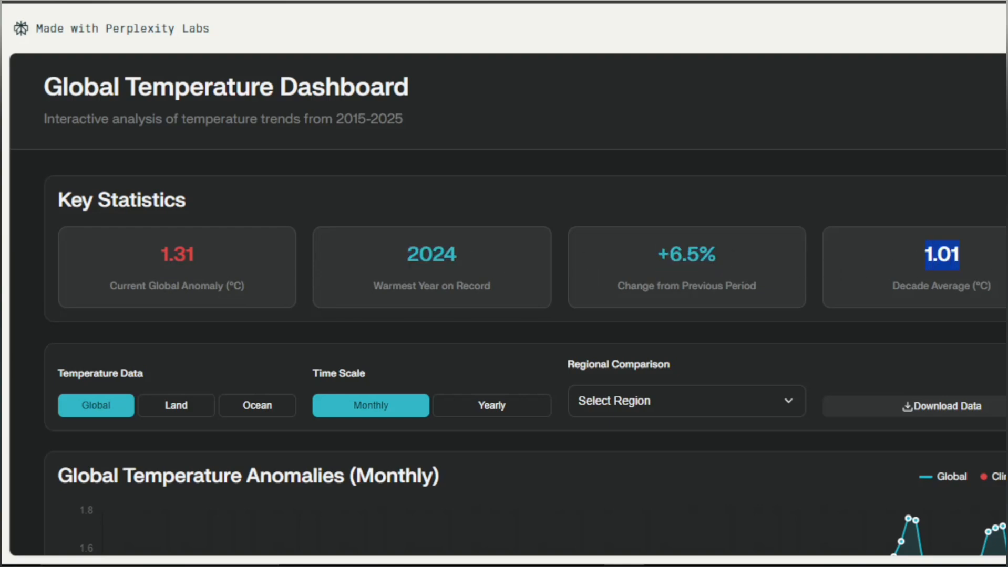
scroll(down, 3)
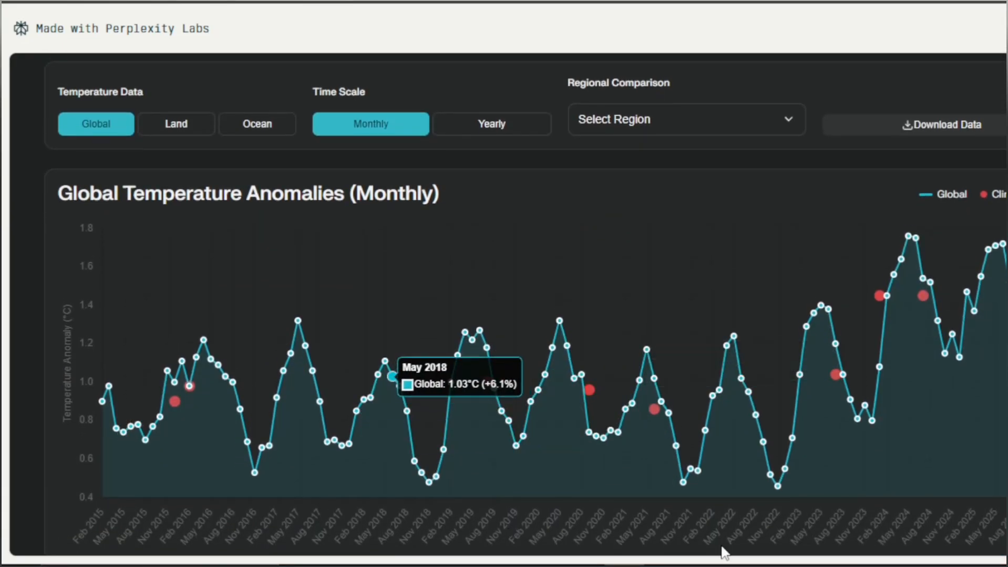
click(492, 123)
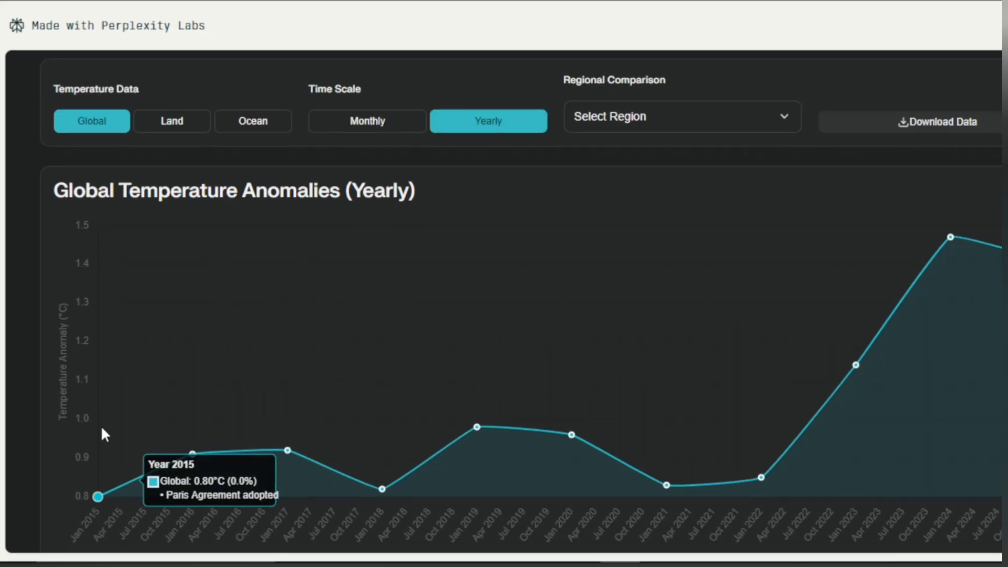
mouse_move(288, 451)
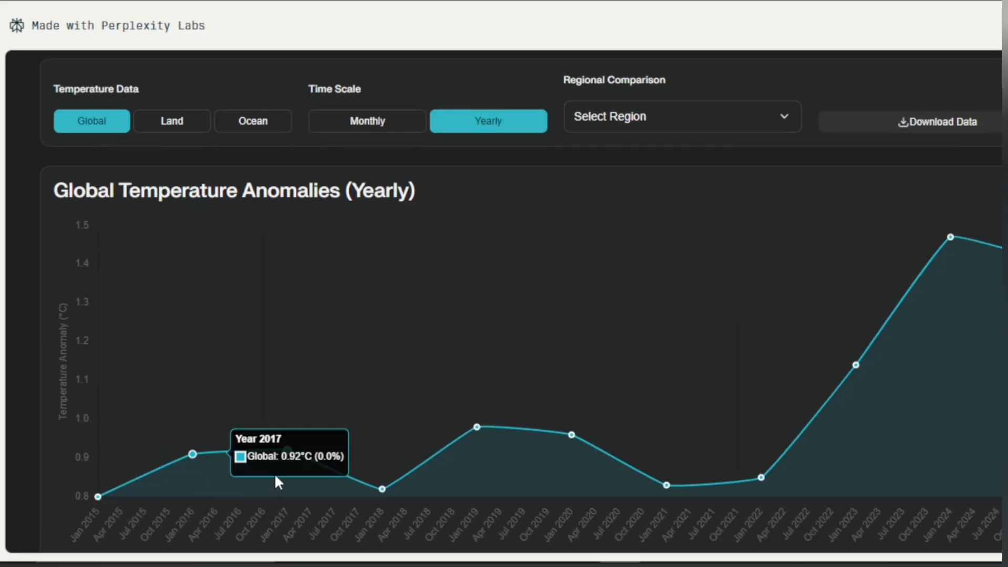
mouse_move(381, 490)
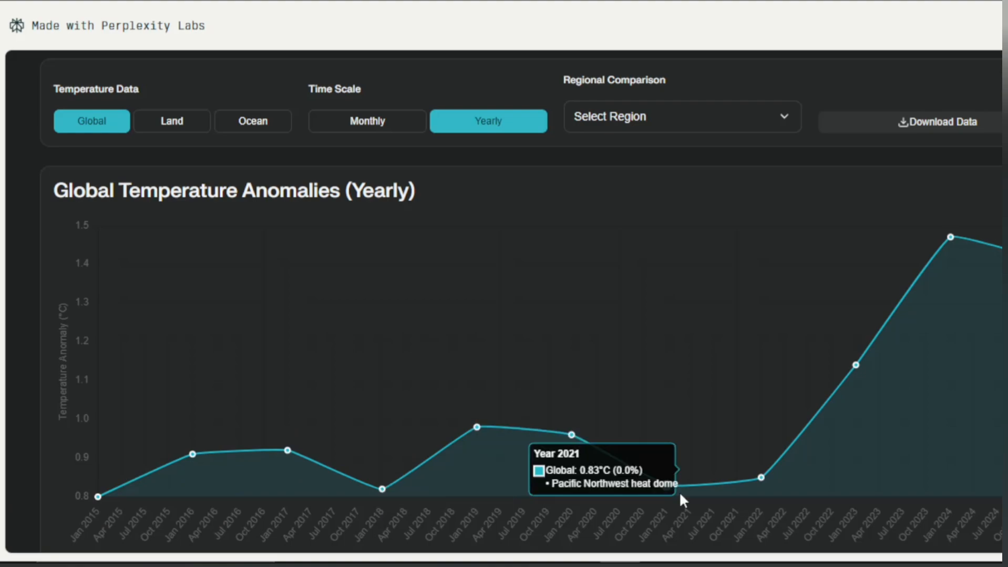
mouse_move(662, 540)
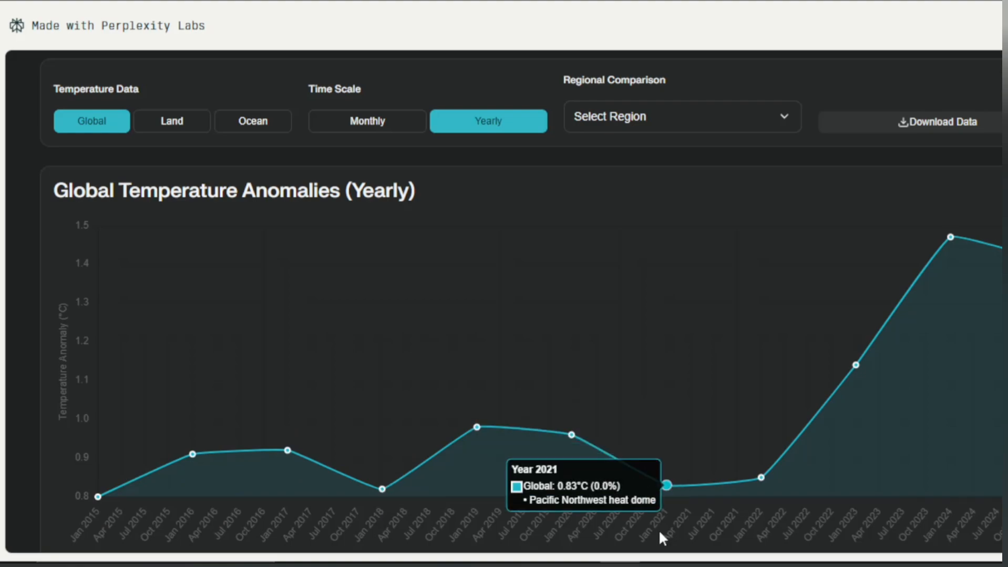
mouse_move(723, 517)
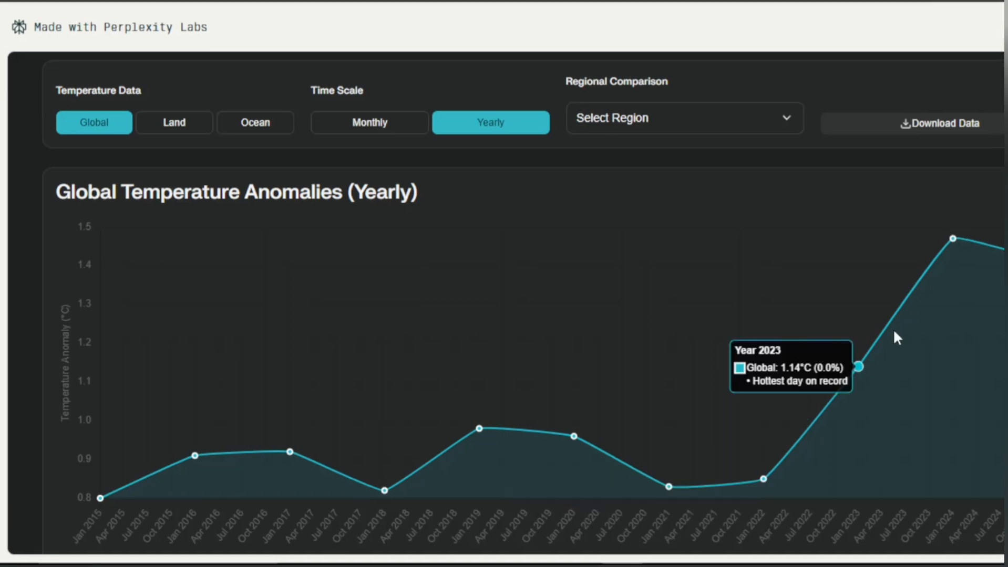
mouse_move(954, 237)
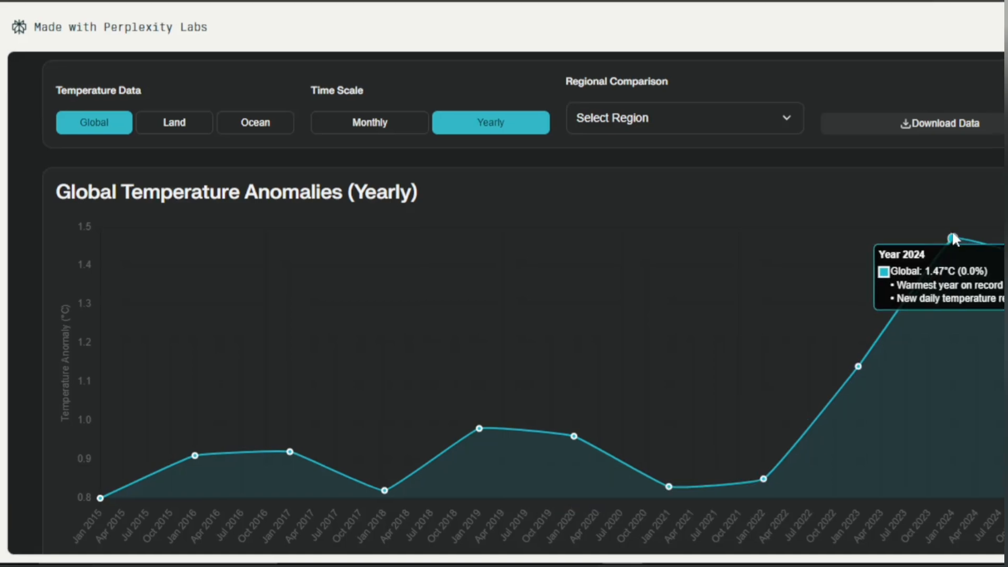
mouse_move(675, 122)
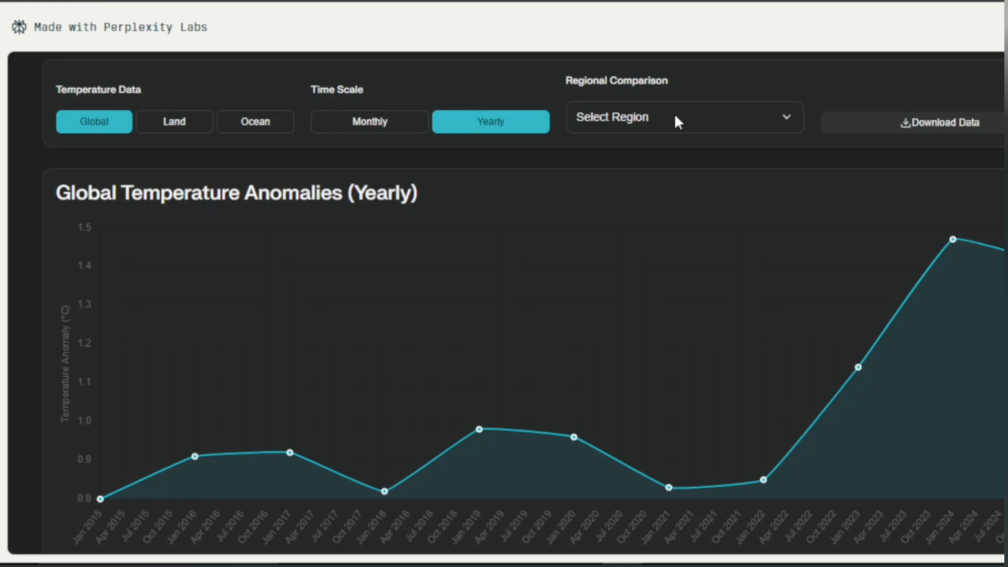
Compare the global anomaly line against Europe's average, then switch the comparison to Africa.
click(683, 118)
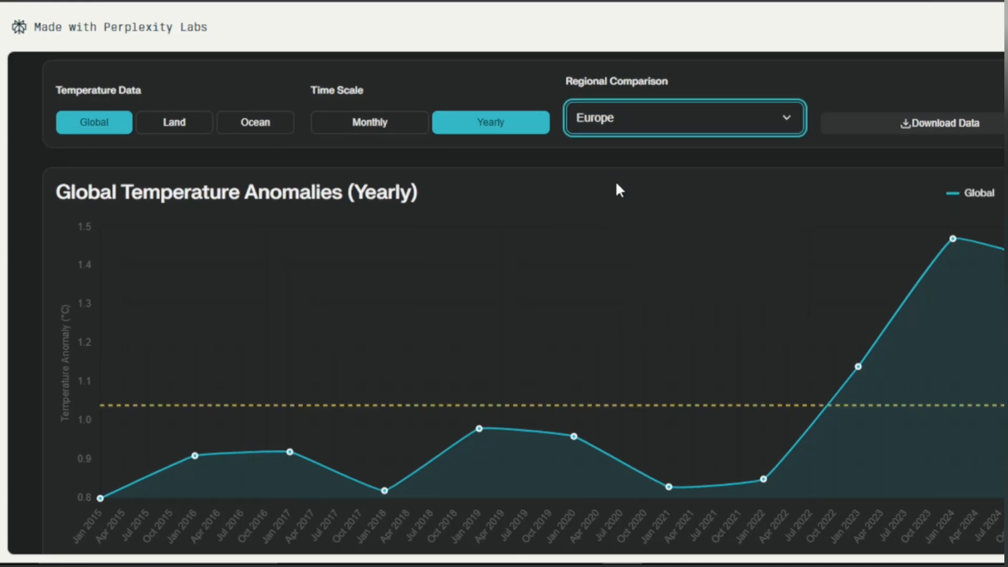
mouse_move(381, 492)
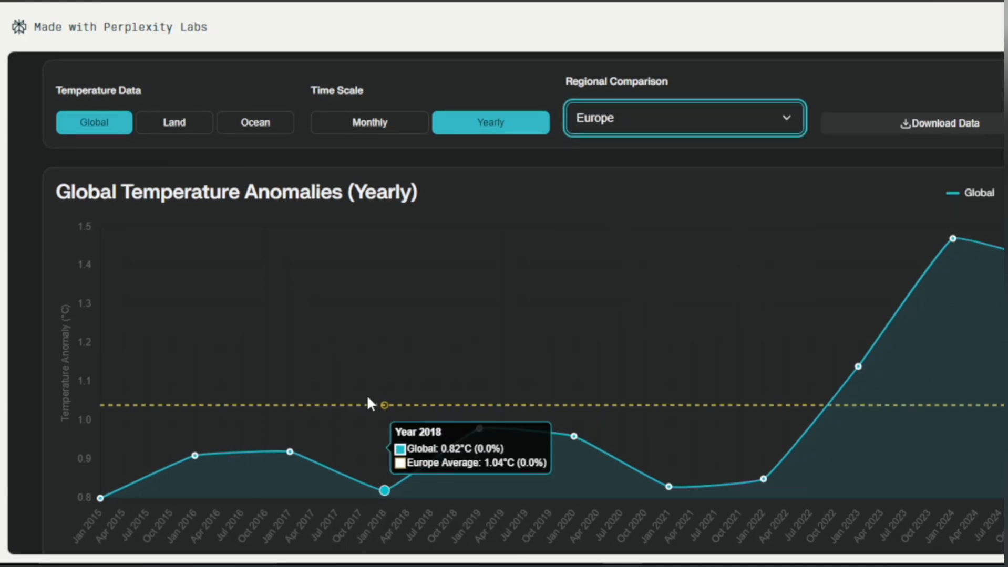
mouse_move(478, 427)
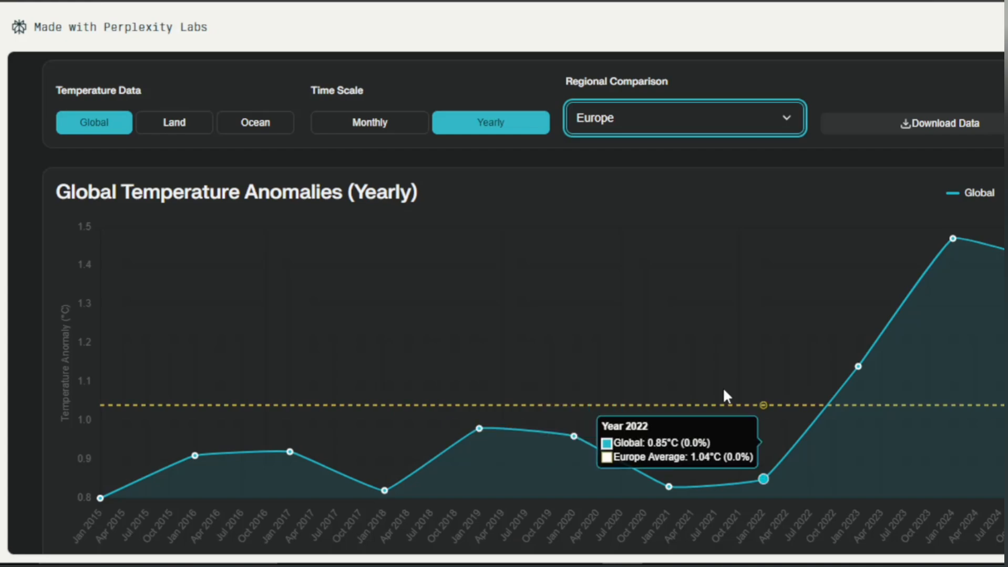
mouse_move(574, 438)
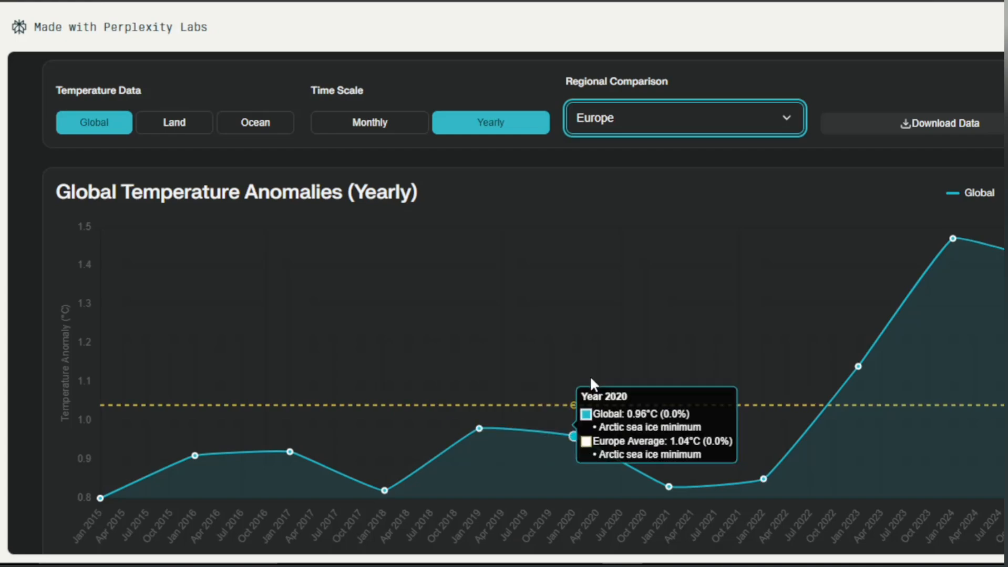
mouse_move(620, 234)
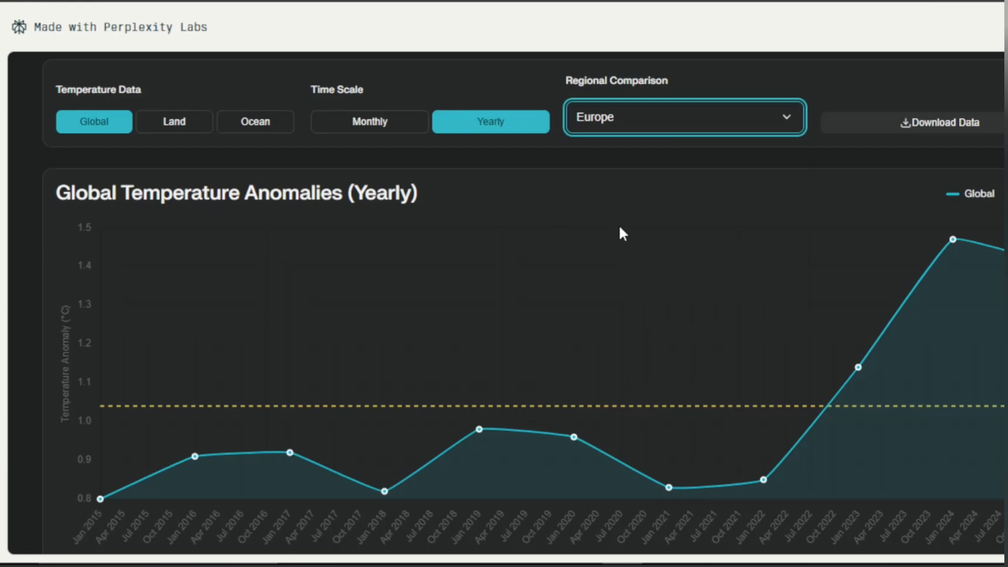
click(683, 117)
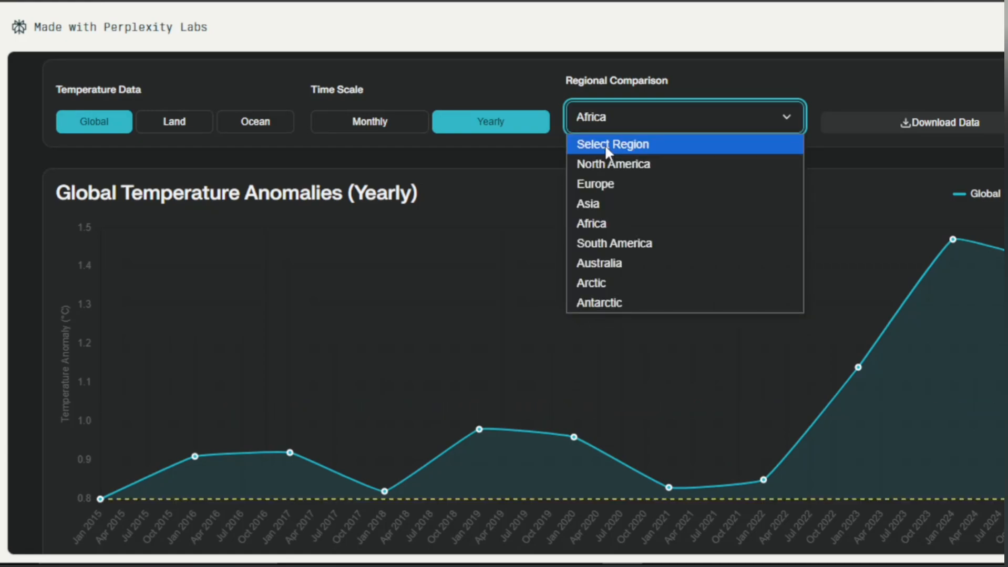
Clear the regional comparison, show land anomalies, and drag the Time Navigation slider to 2016.
click(255, 121)
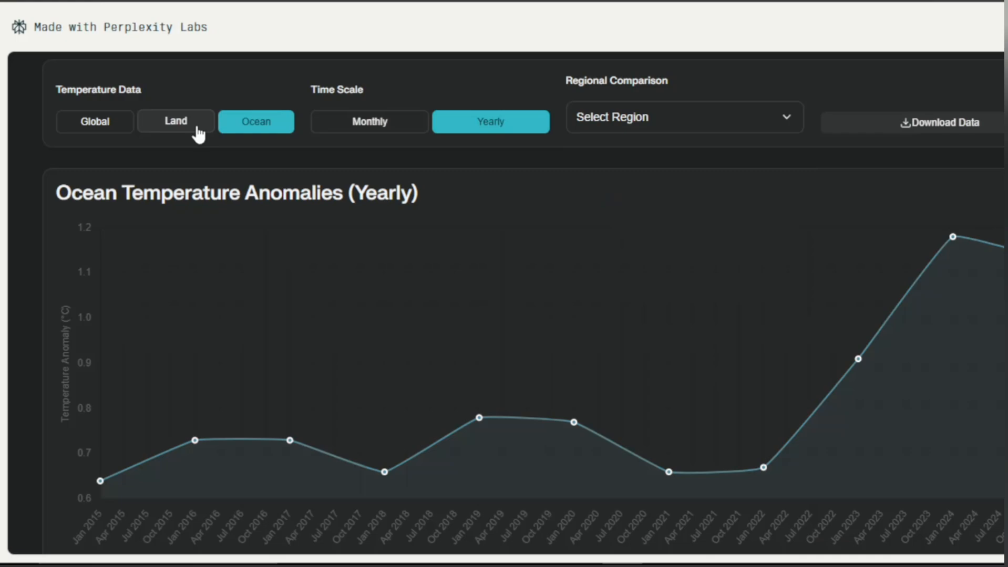
click(175, 121)
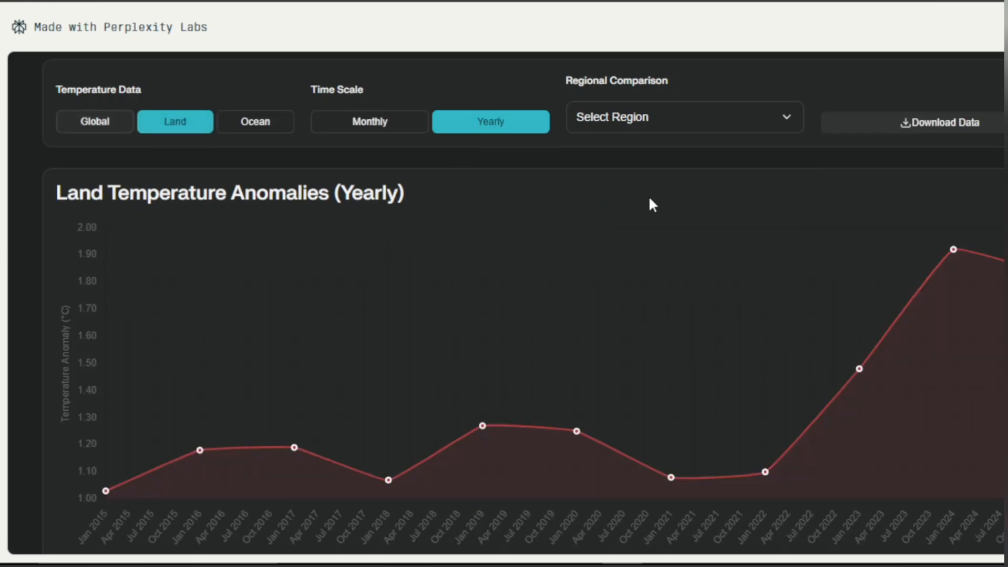
scroll(down, 3)
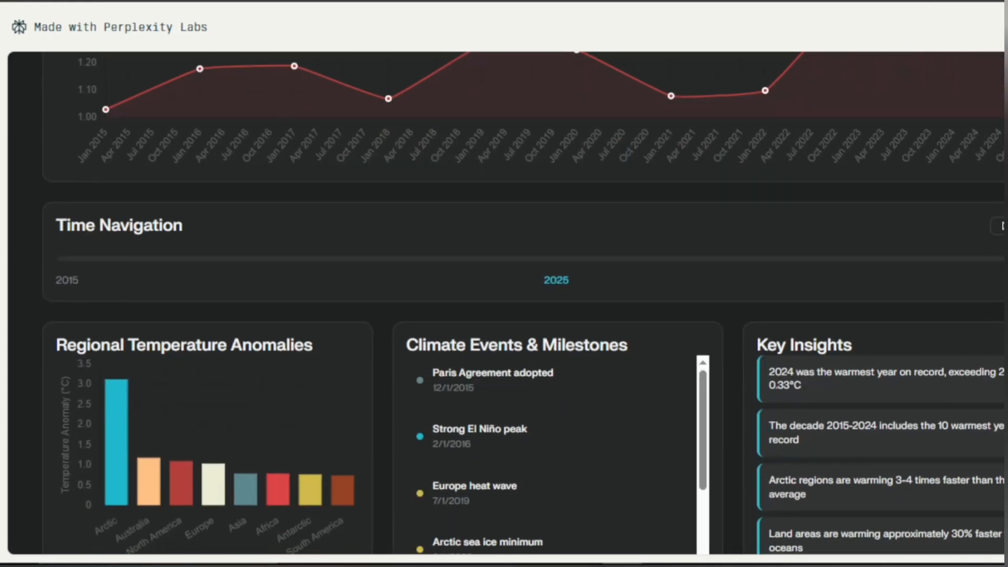
scroll(down, 3)
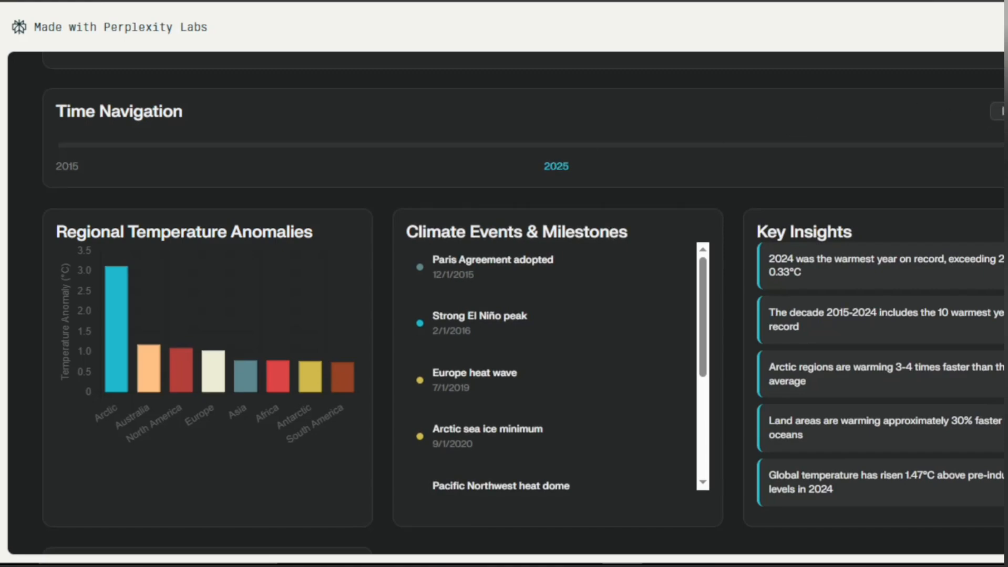
scroll(down, 3)
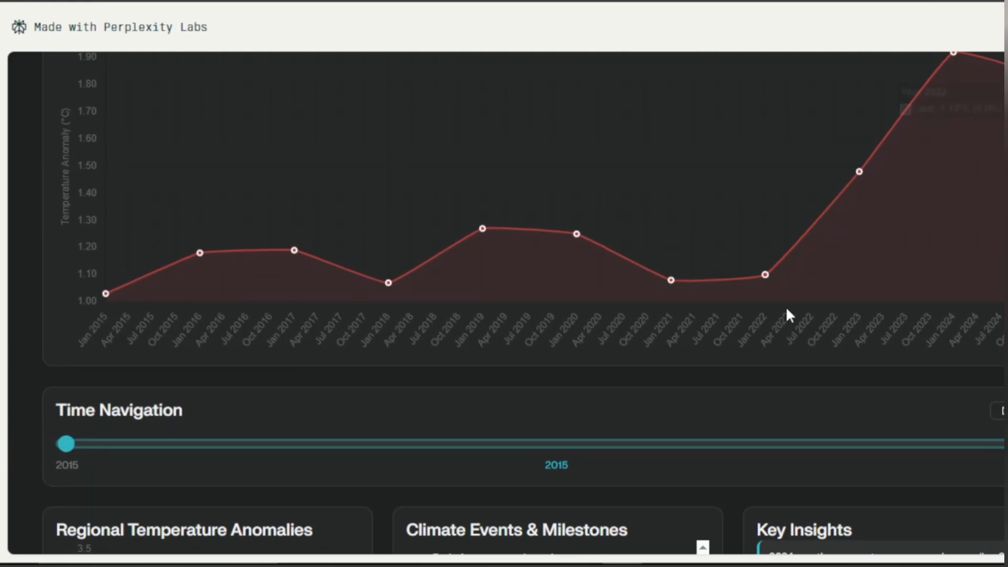
drag(64, 445, 164, 444)
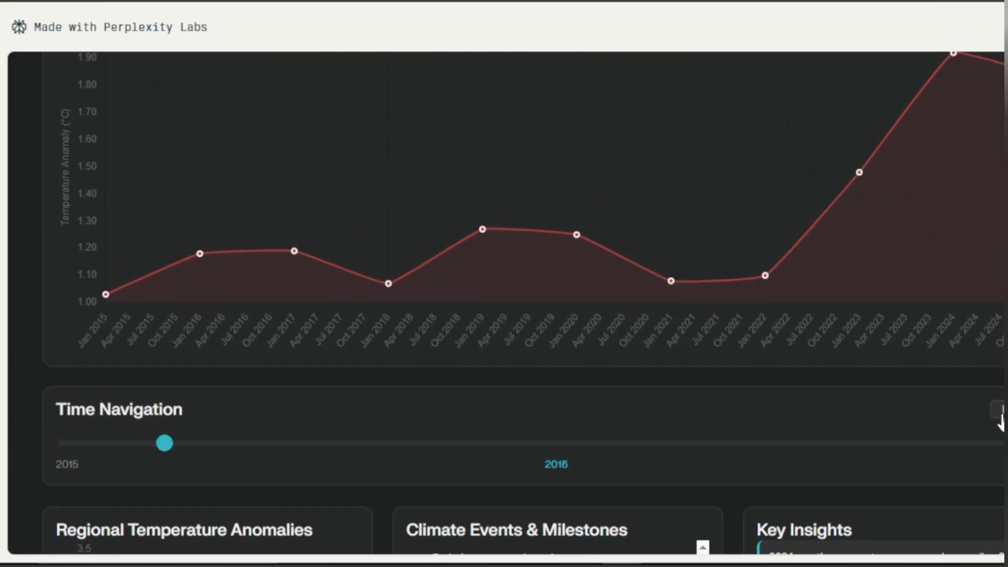
drag(164, 443, 558, 444)
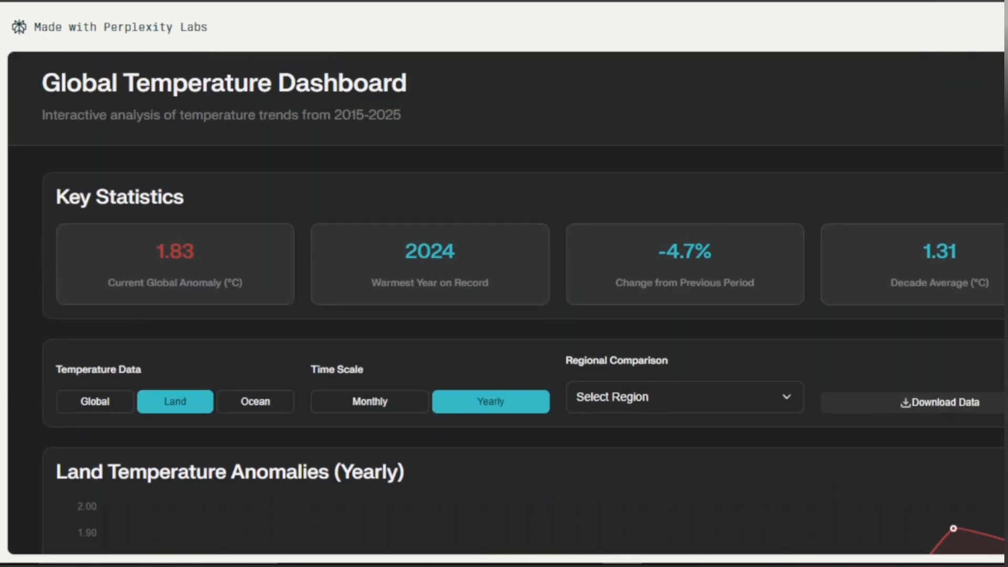
Try the Global, Ocean and Monthly dashboard filters in turn.
scroll(down, 3)
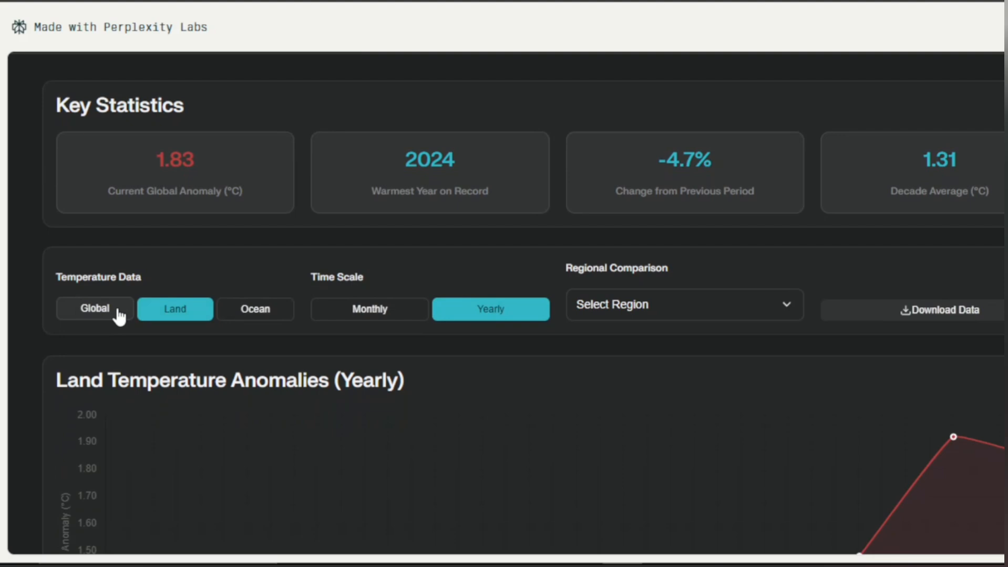
click(93, 309)
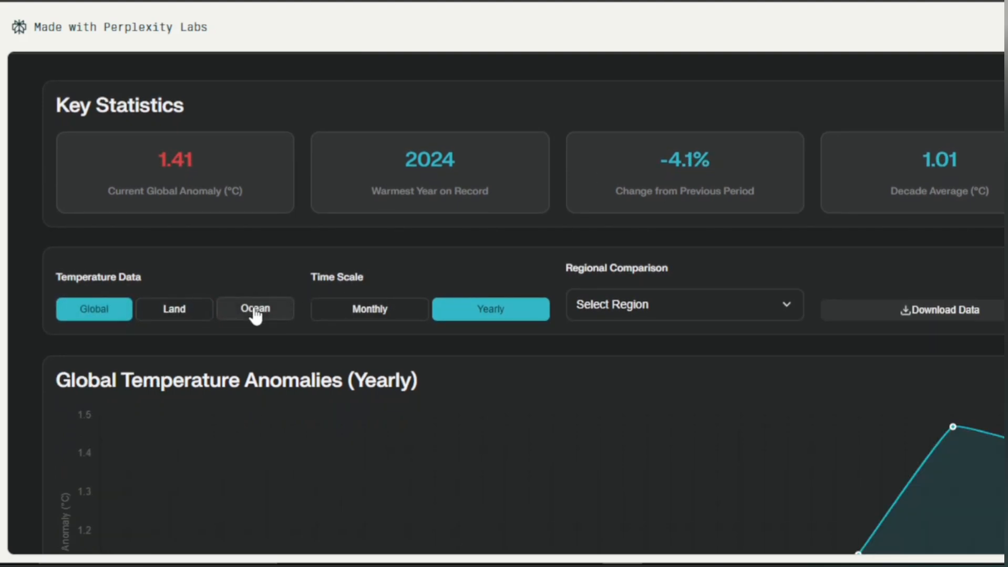
click(255, 309)
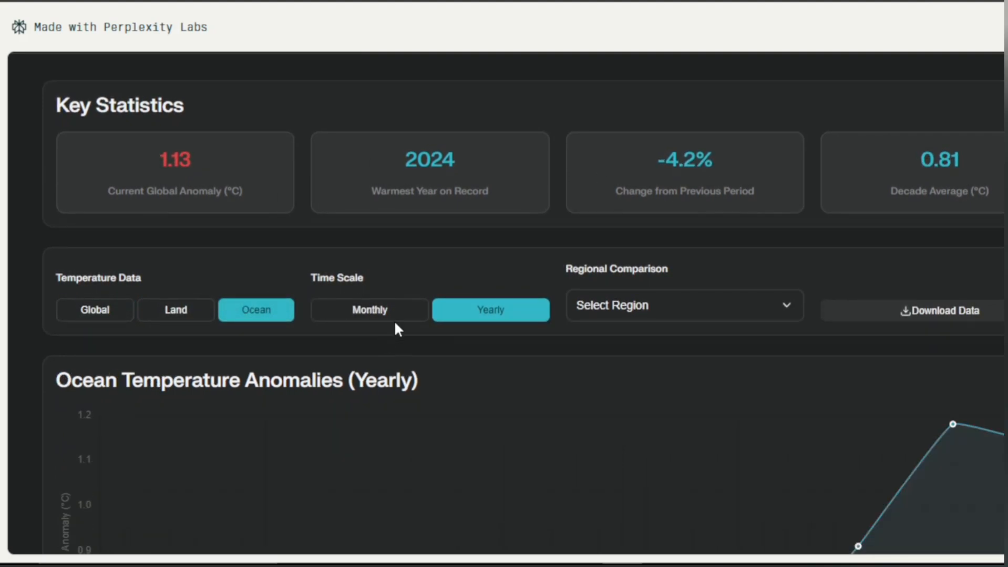
click(368, 309)
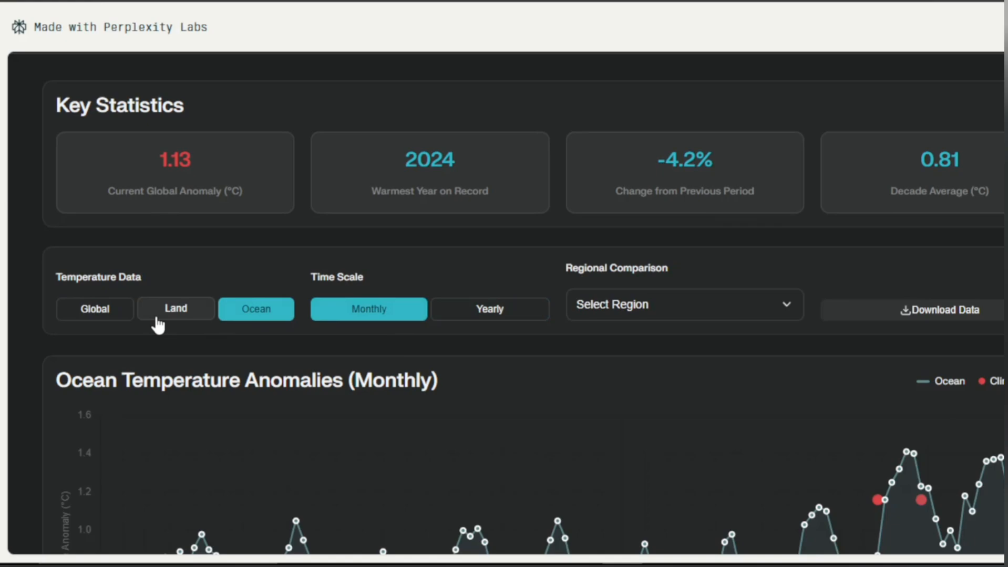
click(93, 309)
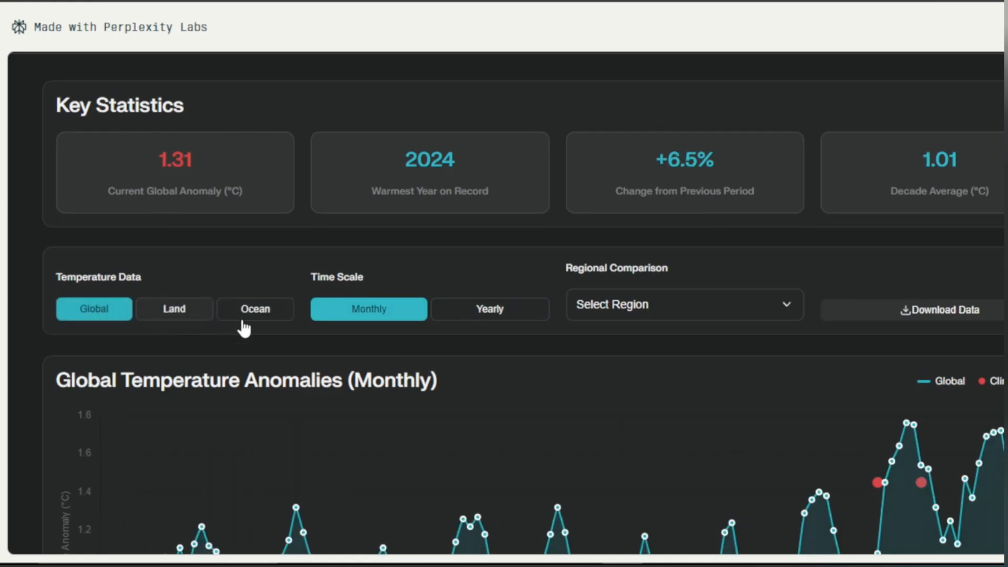
Set the regional comparison to Europe (via North America) and show yearly land anomalies on the chart.
click(683, 305)
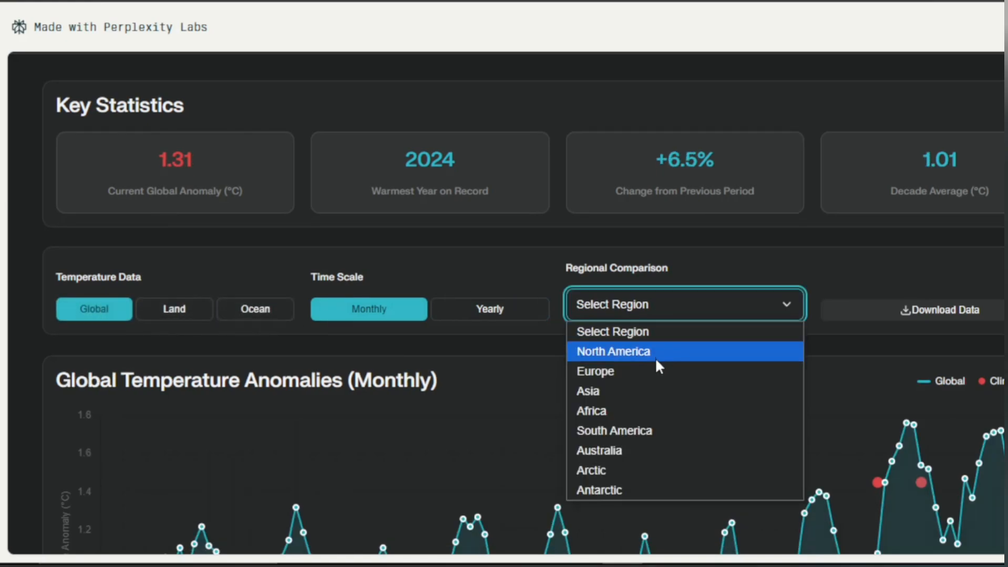
click(613, 352)
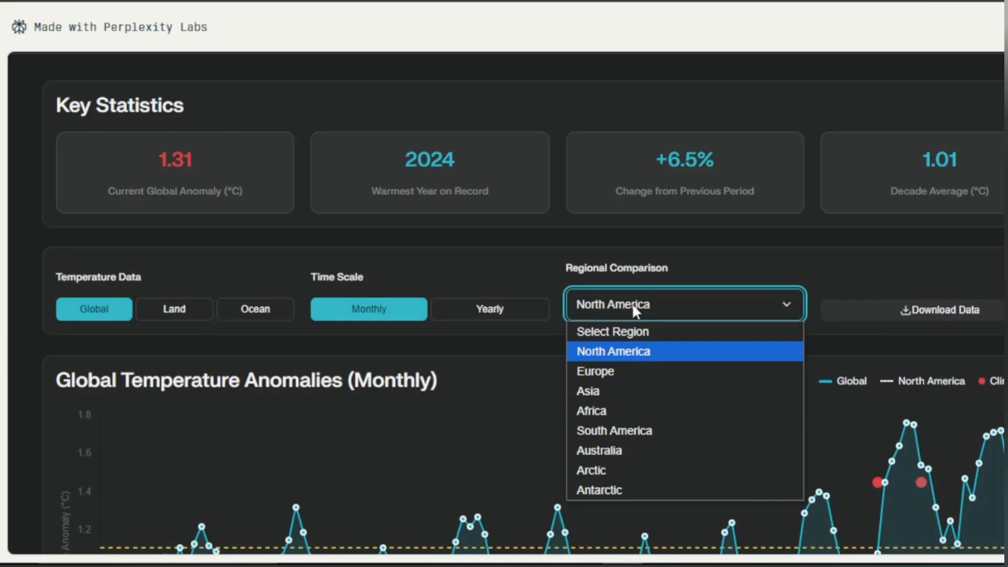
click(593, 371)
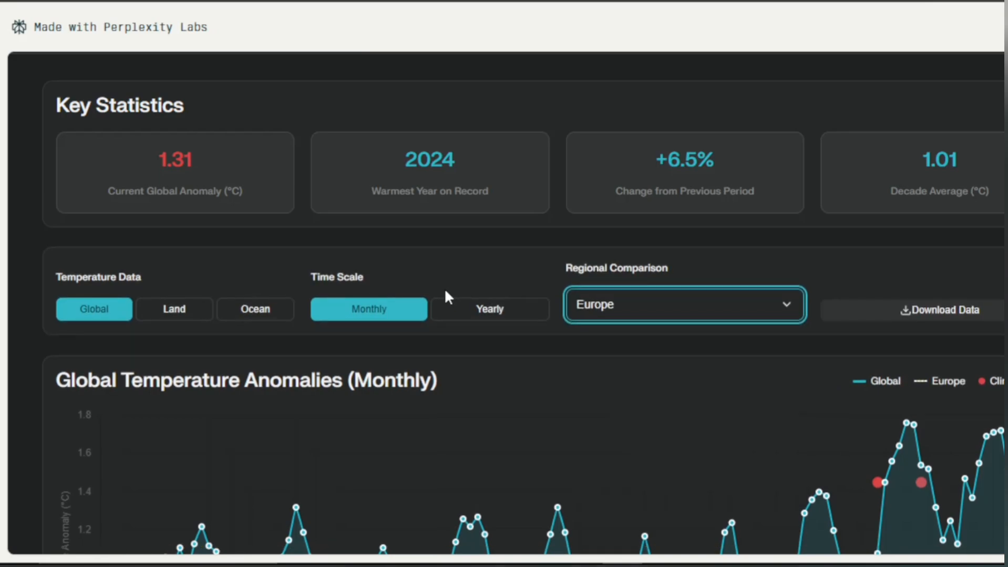
click(255, 309)
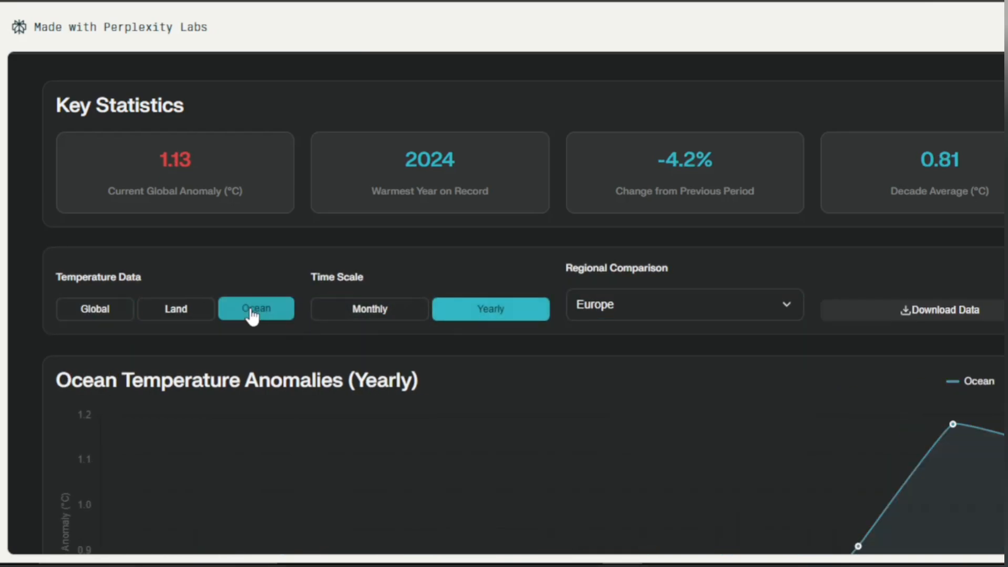
click(175, 309)
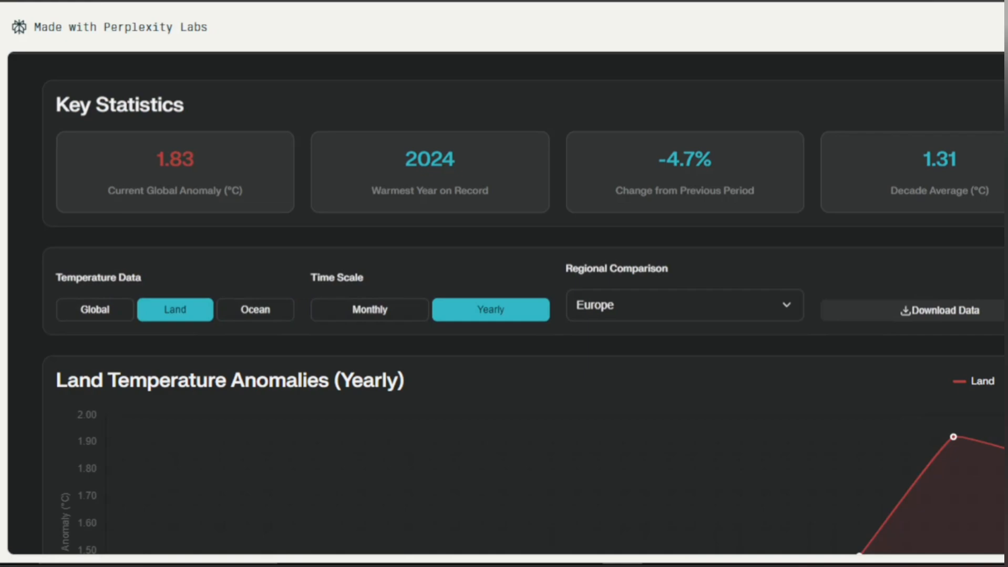
scroll(down, 3)
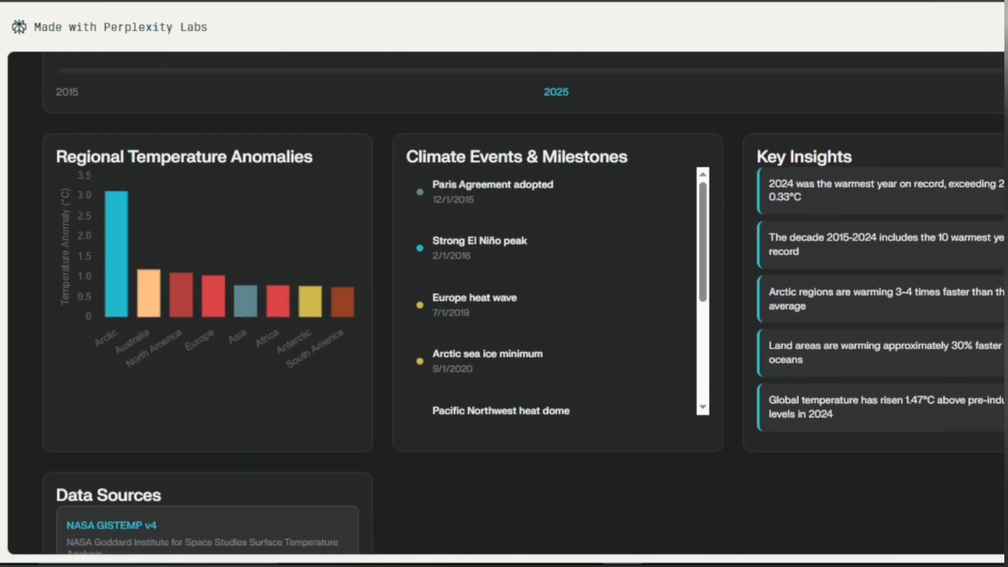
scroll(down, 3)
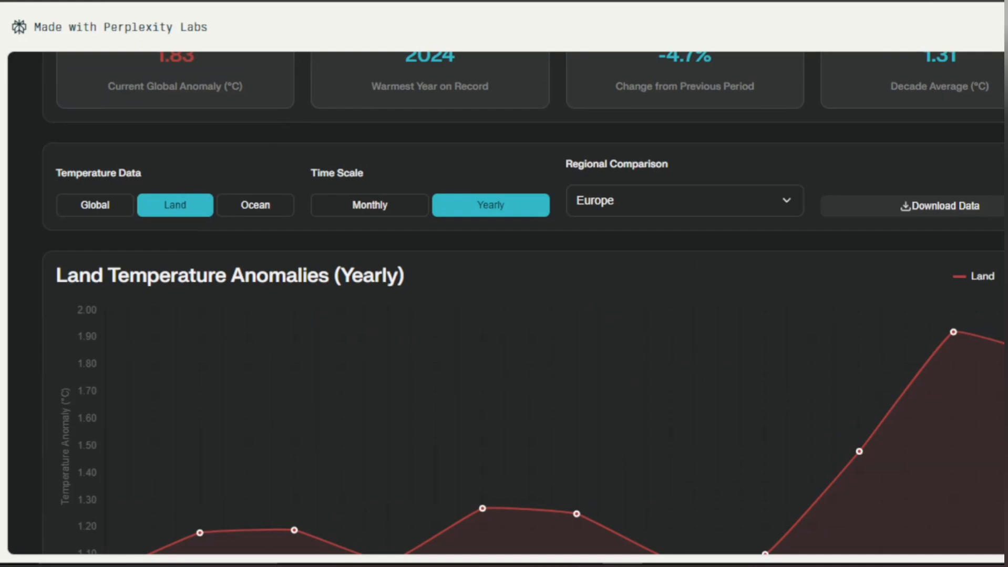
scroll(up, 3)
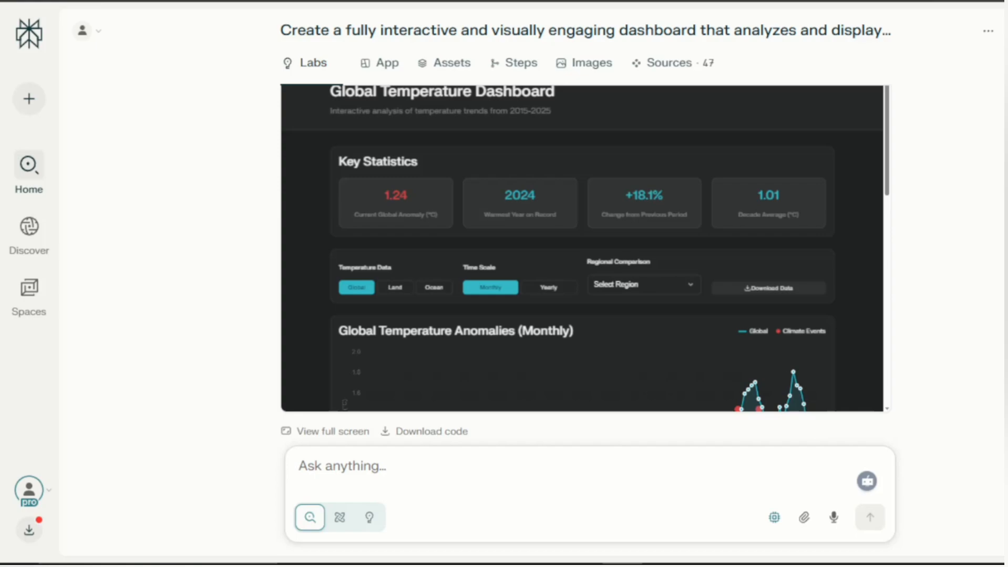
Scroll through the dashboard report down to its data sources section.
scroll(down, 3)
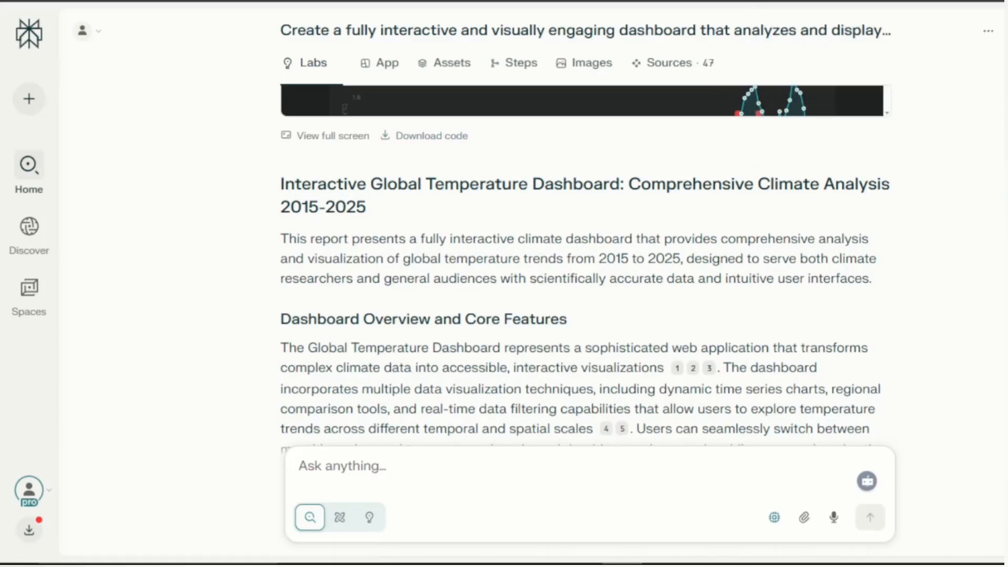
scroll(down, 3)
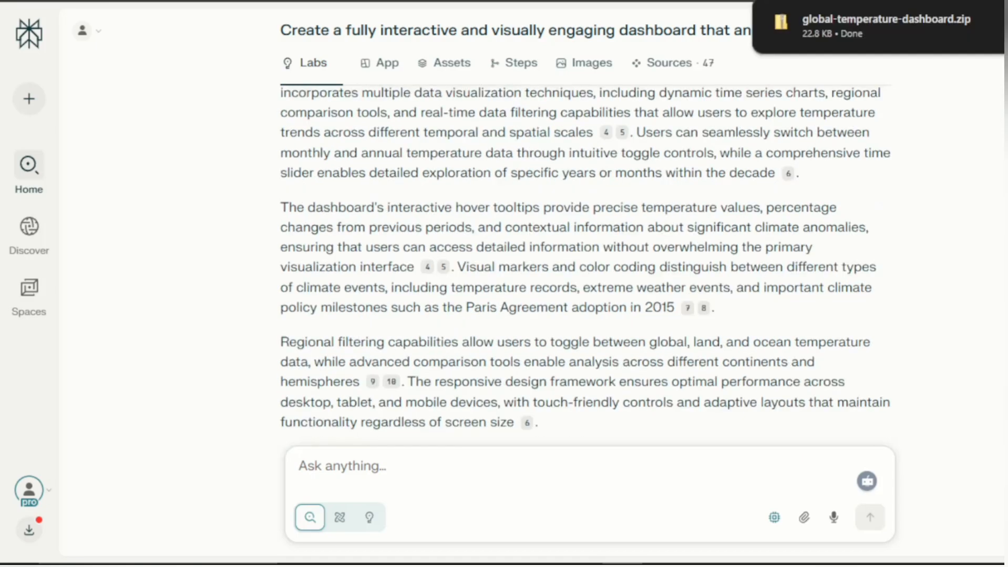
scroll(down, 3)
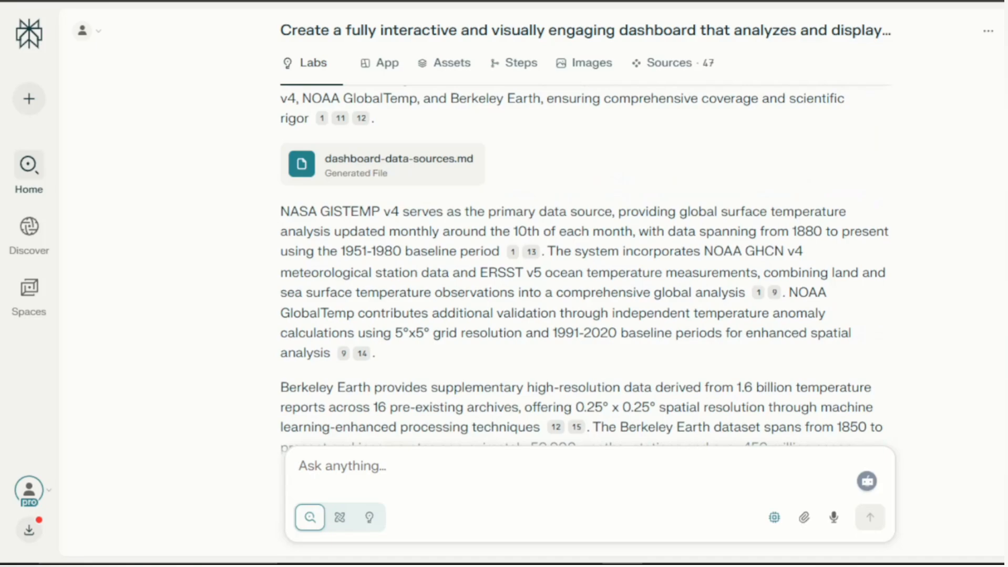
View the Assets tab, retry after the loading error, and move to the Steps tab.
click(444, 211)
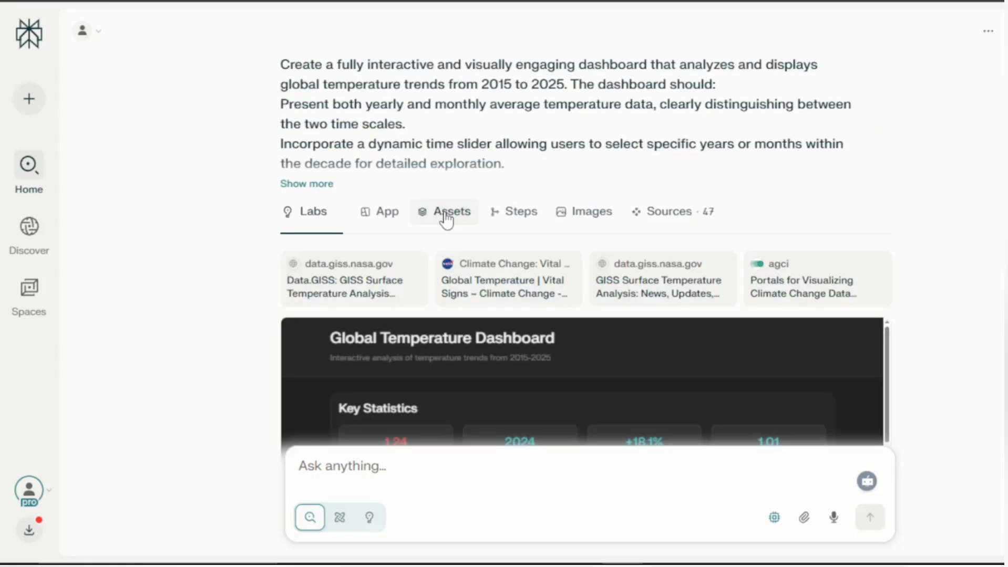
click(450, 211)
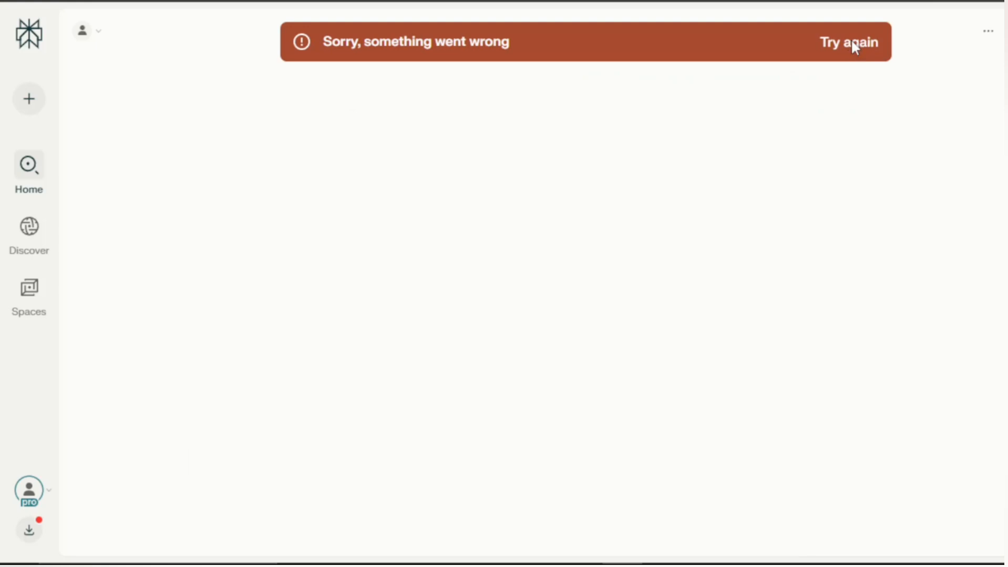
click(848, 42)
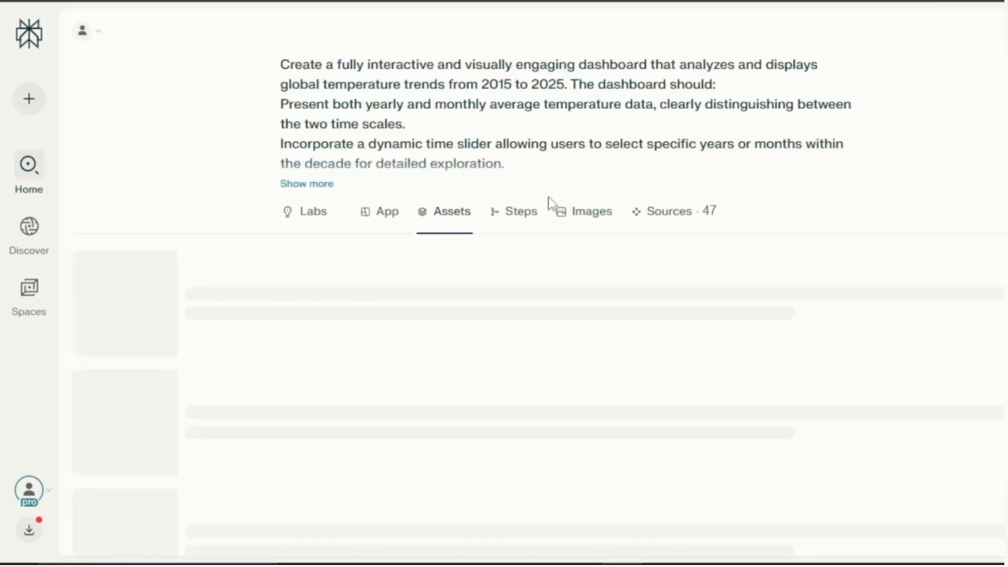
click(520, 211)
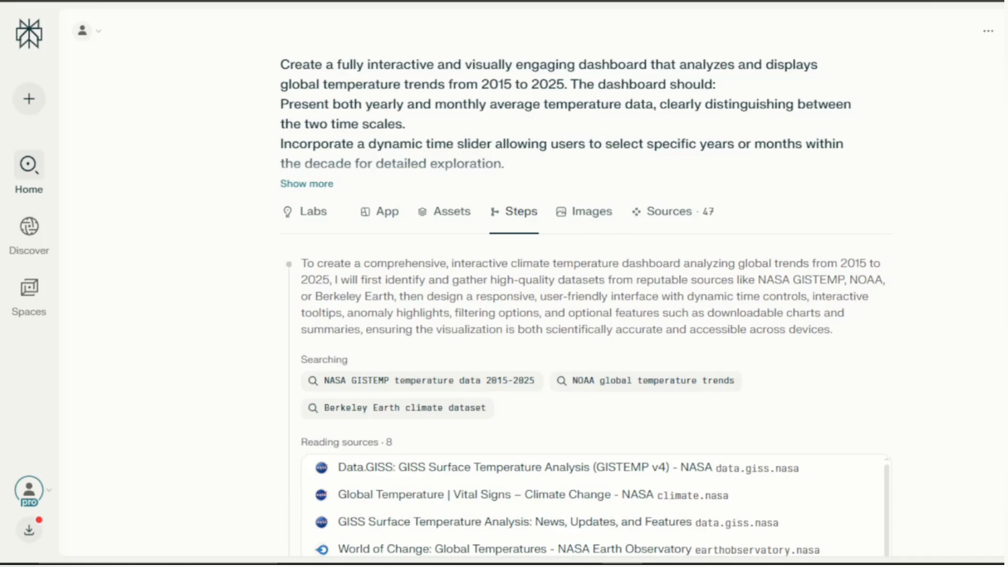
Scroll through the research steps showing the searches and generated temperature CSV files.
scroll(down, 3)
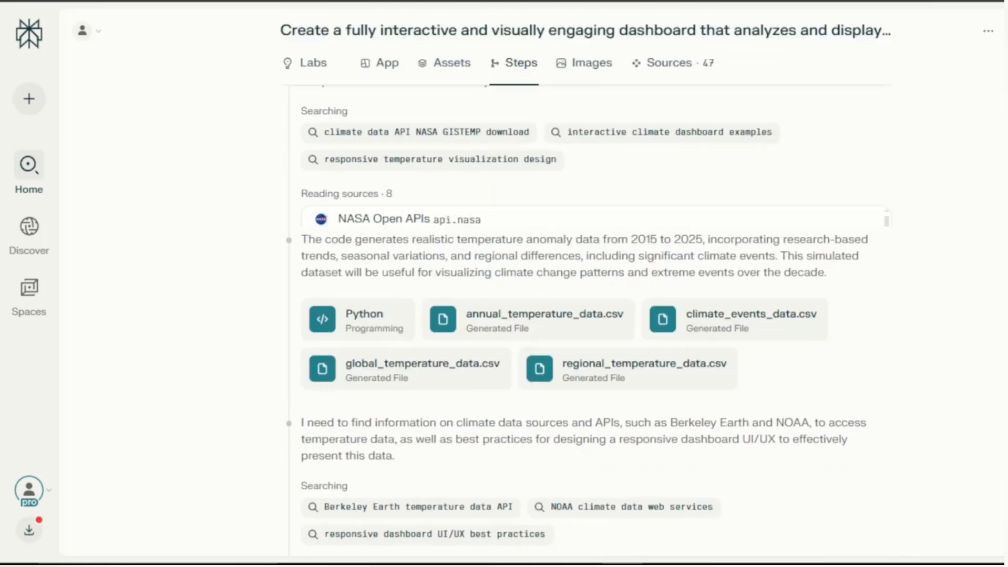
scroll(down, 3)
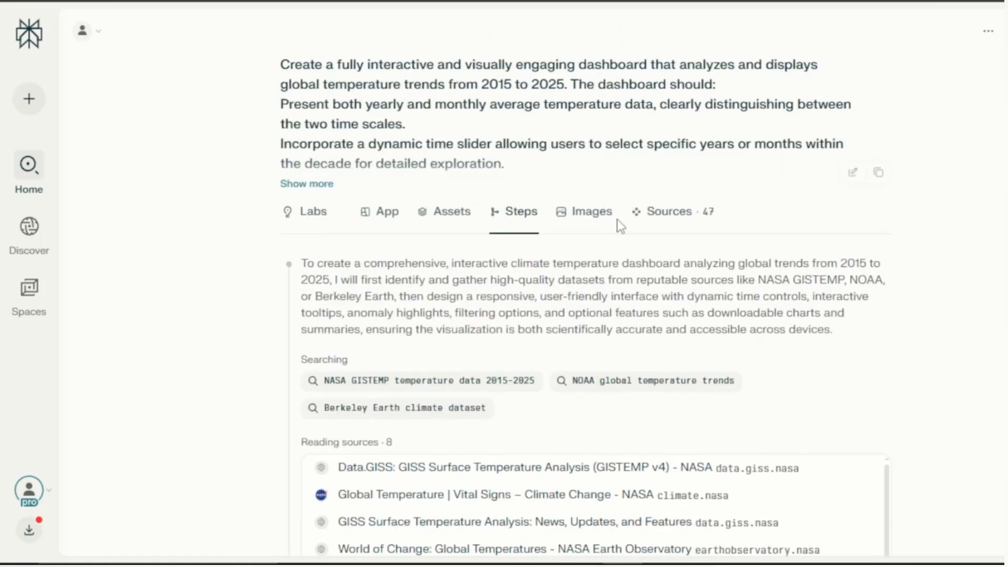
Browse the Images tab gallery of climate charts and temperature maps.
click(590, 211)
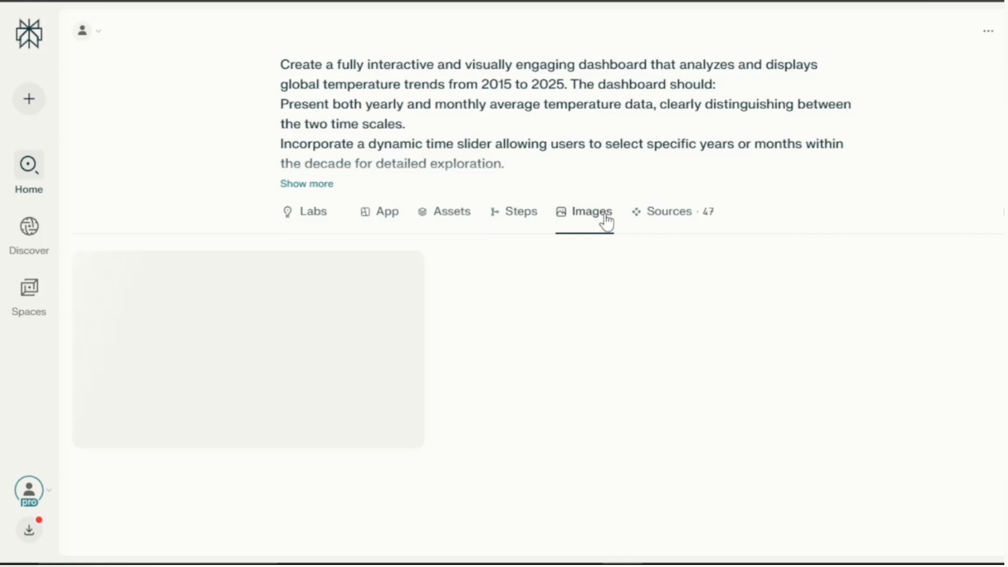
click(591, 211)
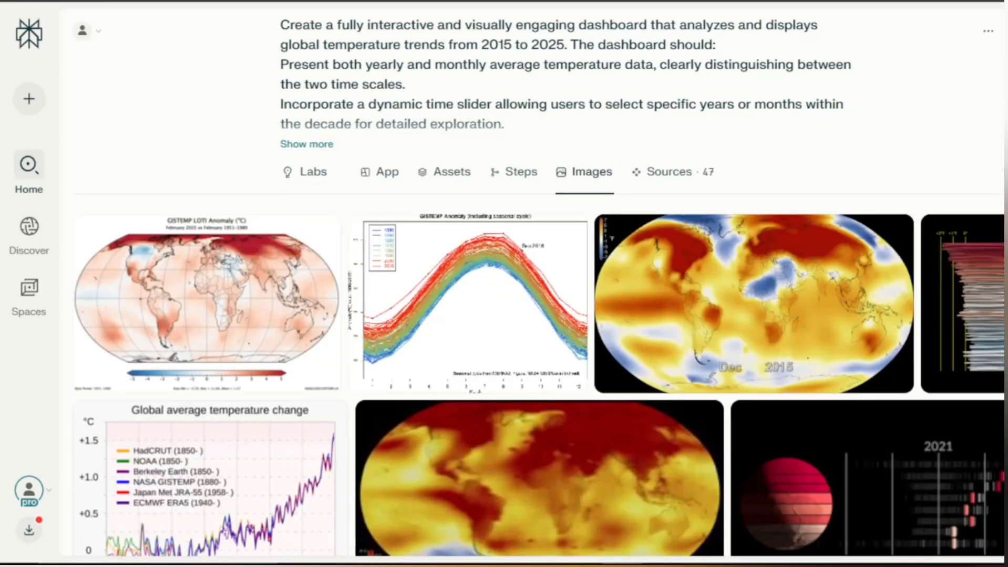
scroll(down, 3)
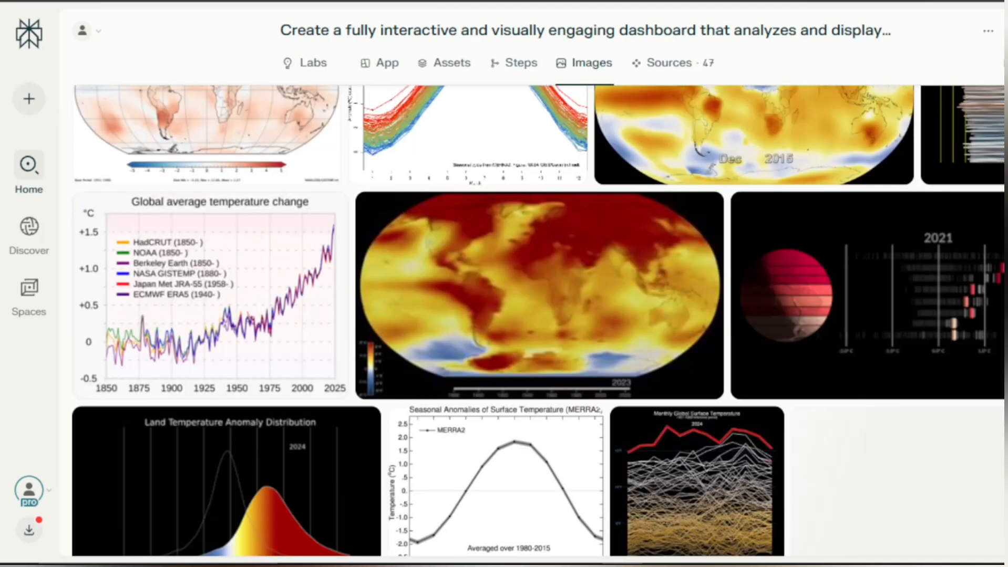
scroll(down, 3)
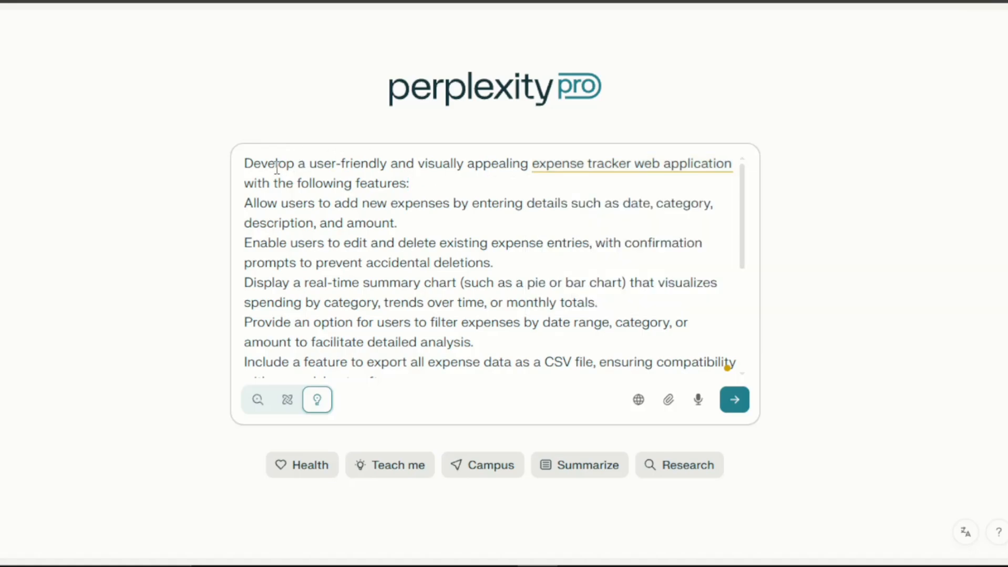
Review the pasted expense tracker prompt with charts, filters and CSV export, then submit it to Labs.
click(409, 183)
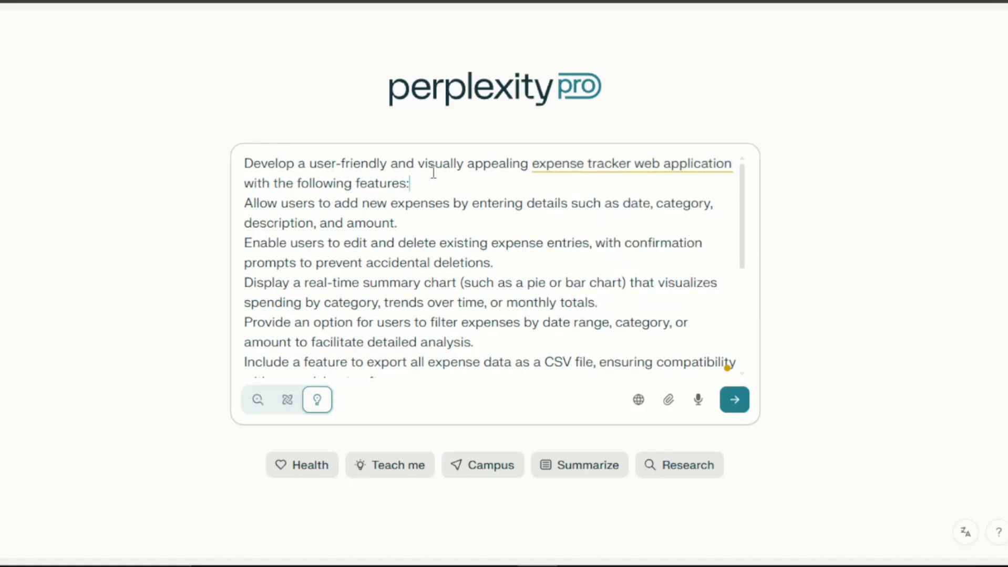
mouse_move(608, 176)
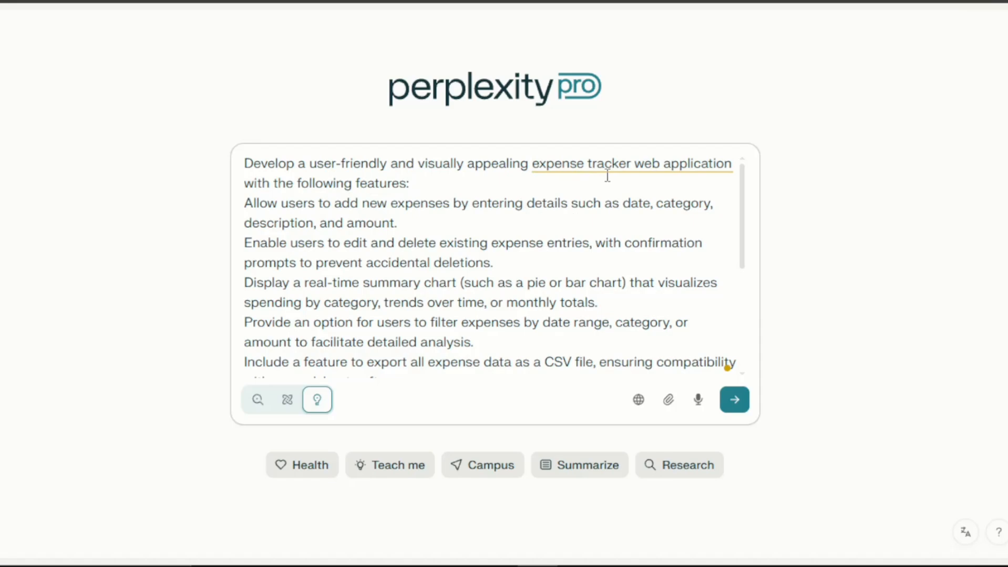
scroll(down, 3)
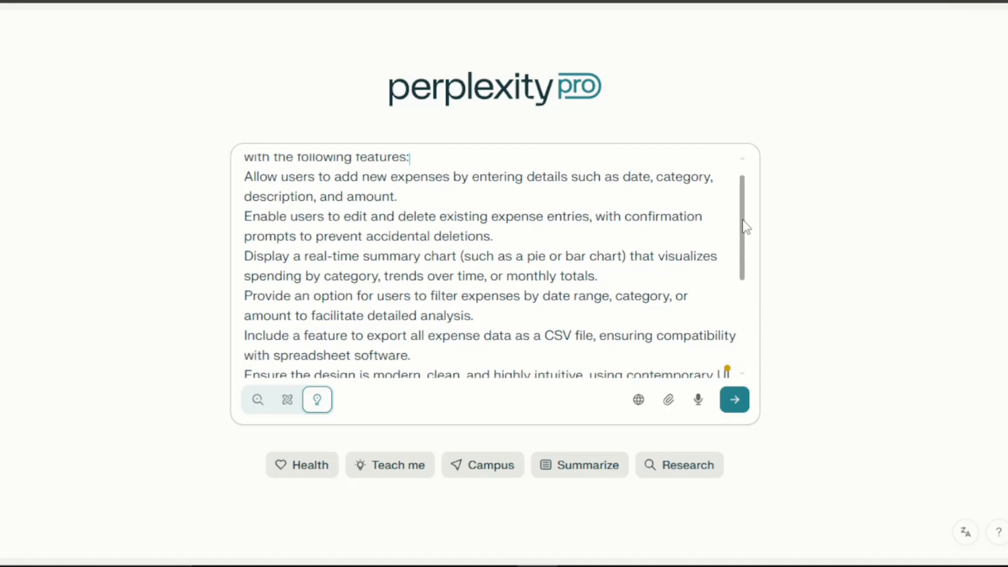
scroll(down, 3)
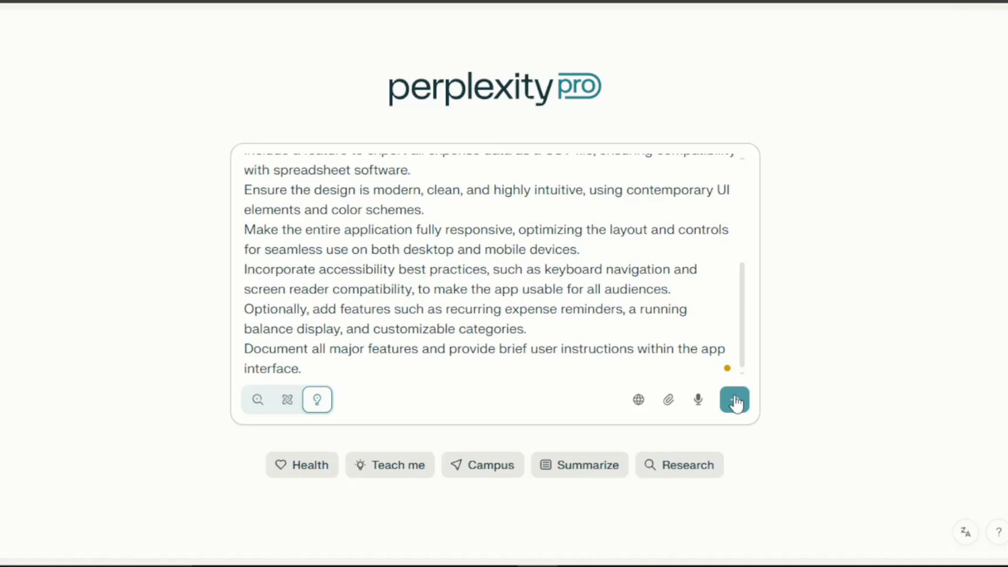
click(733, 399)
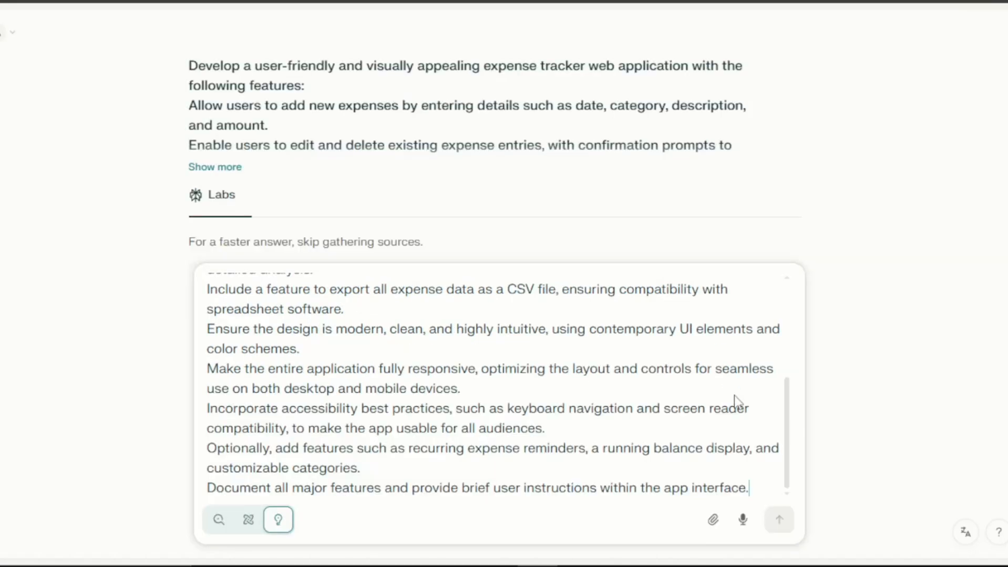
click(778, 519)
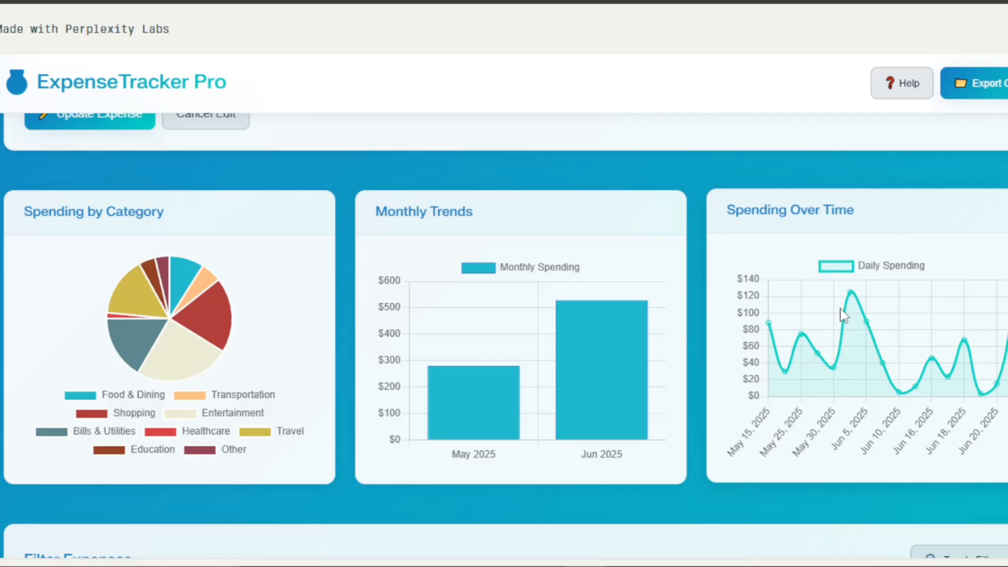
Scroll through ExpenseTracker Pro's charts, Recent Expenses table of 16 entries and Add New Expense form.
scroll(down, 3)
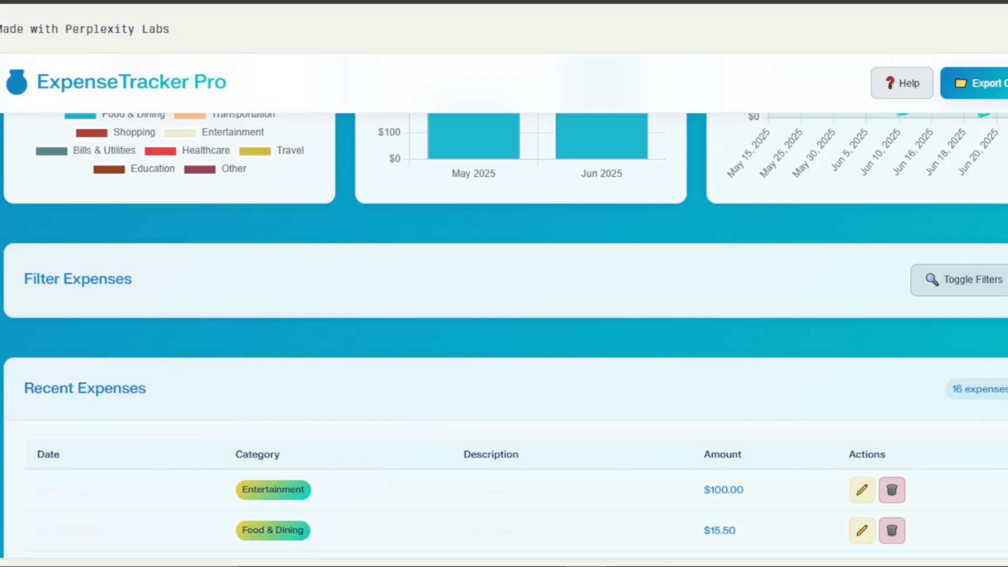
click(861, 491)
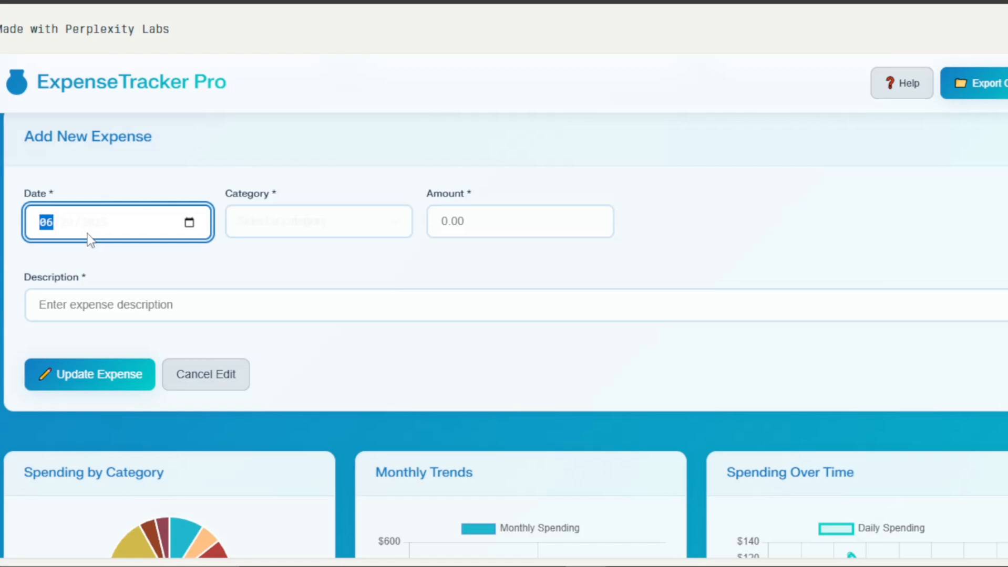
Enter a new expense dated in June, category Healthcare, amount 1000, and submit it.
click(318, 221)
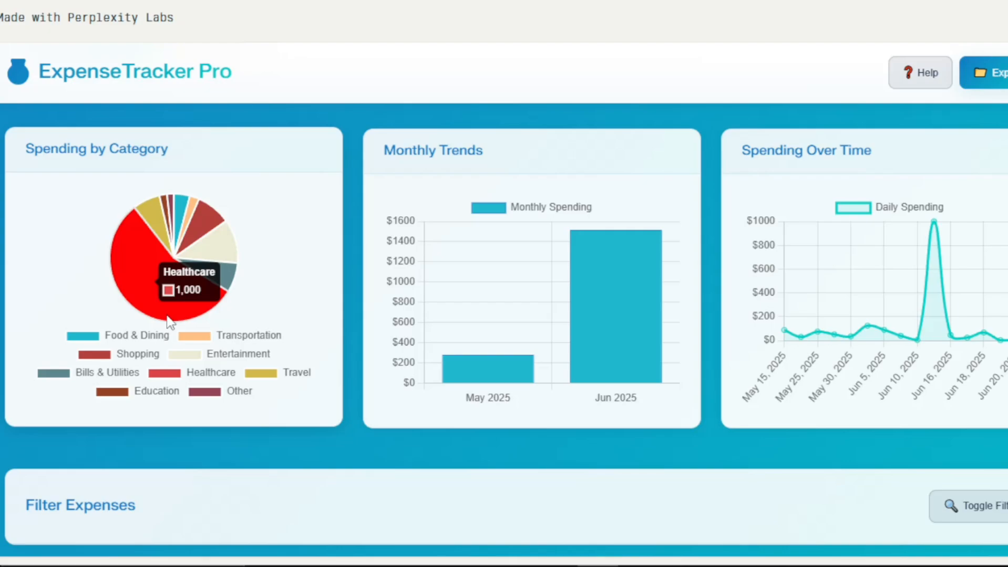
Export all 16 recorded expenses to CSV from the ExpenseTracker Pro header.
scroll(down, 3)
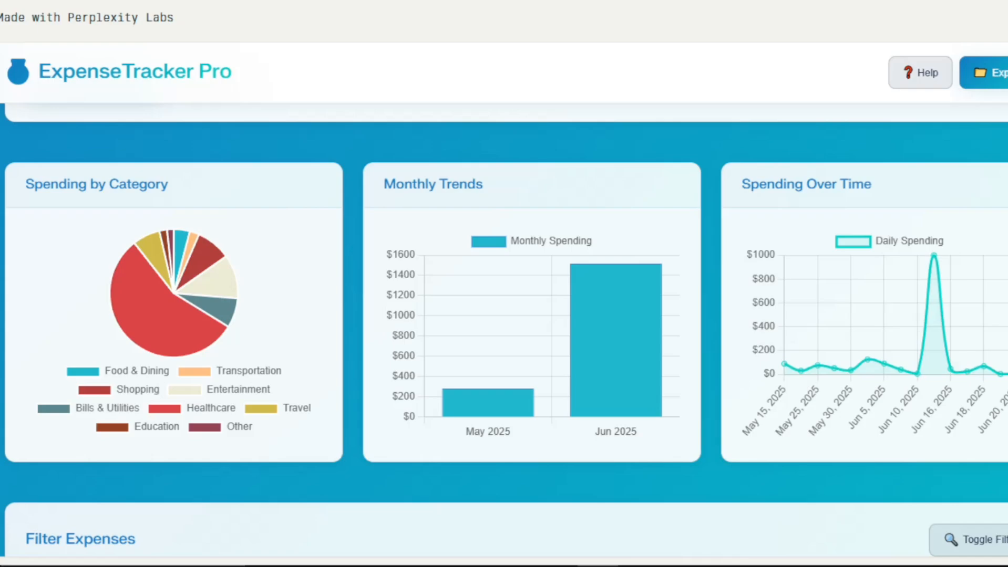
click(993, 72)
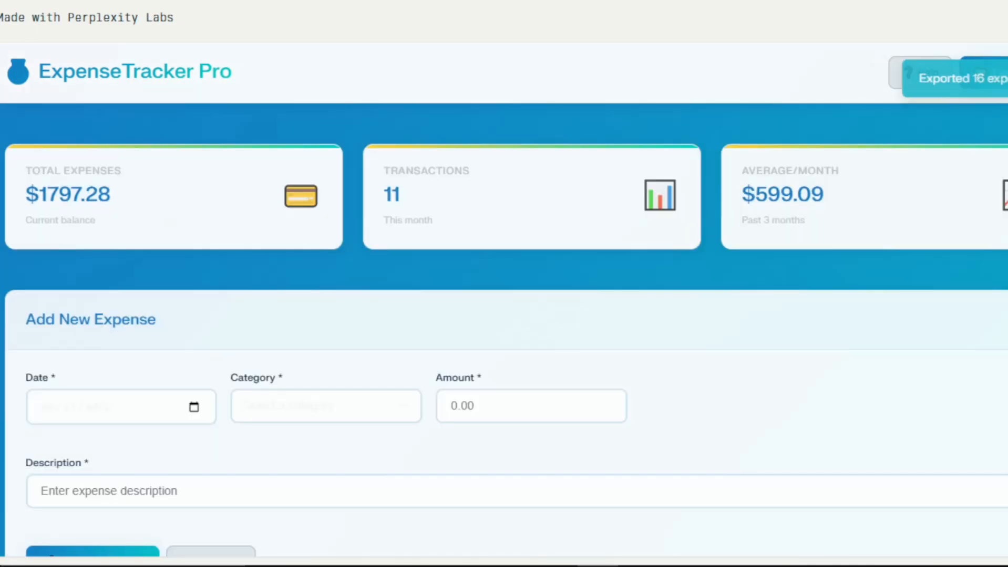